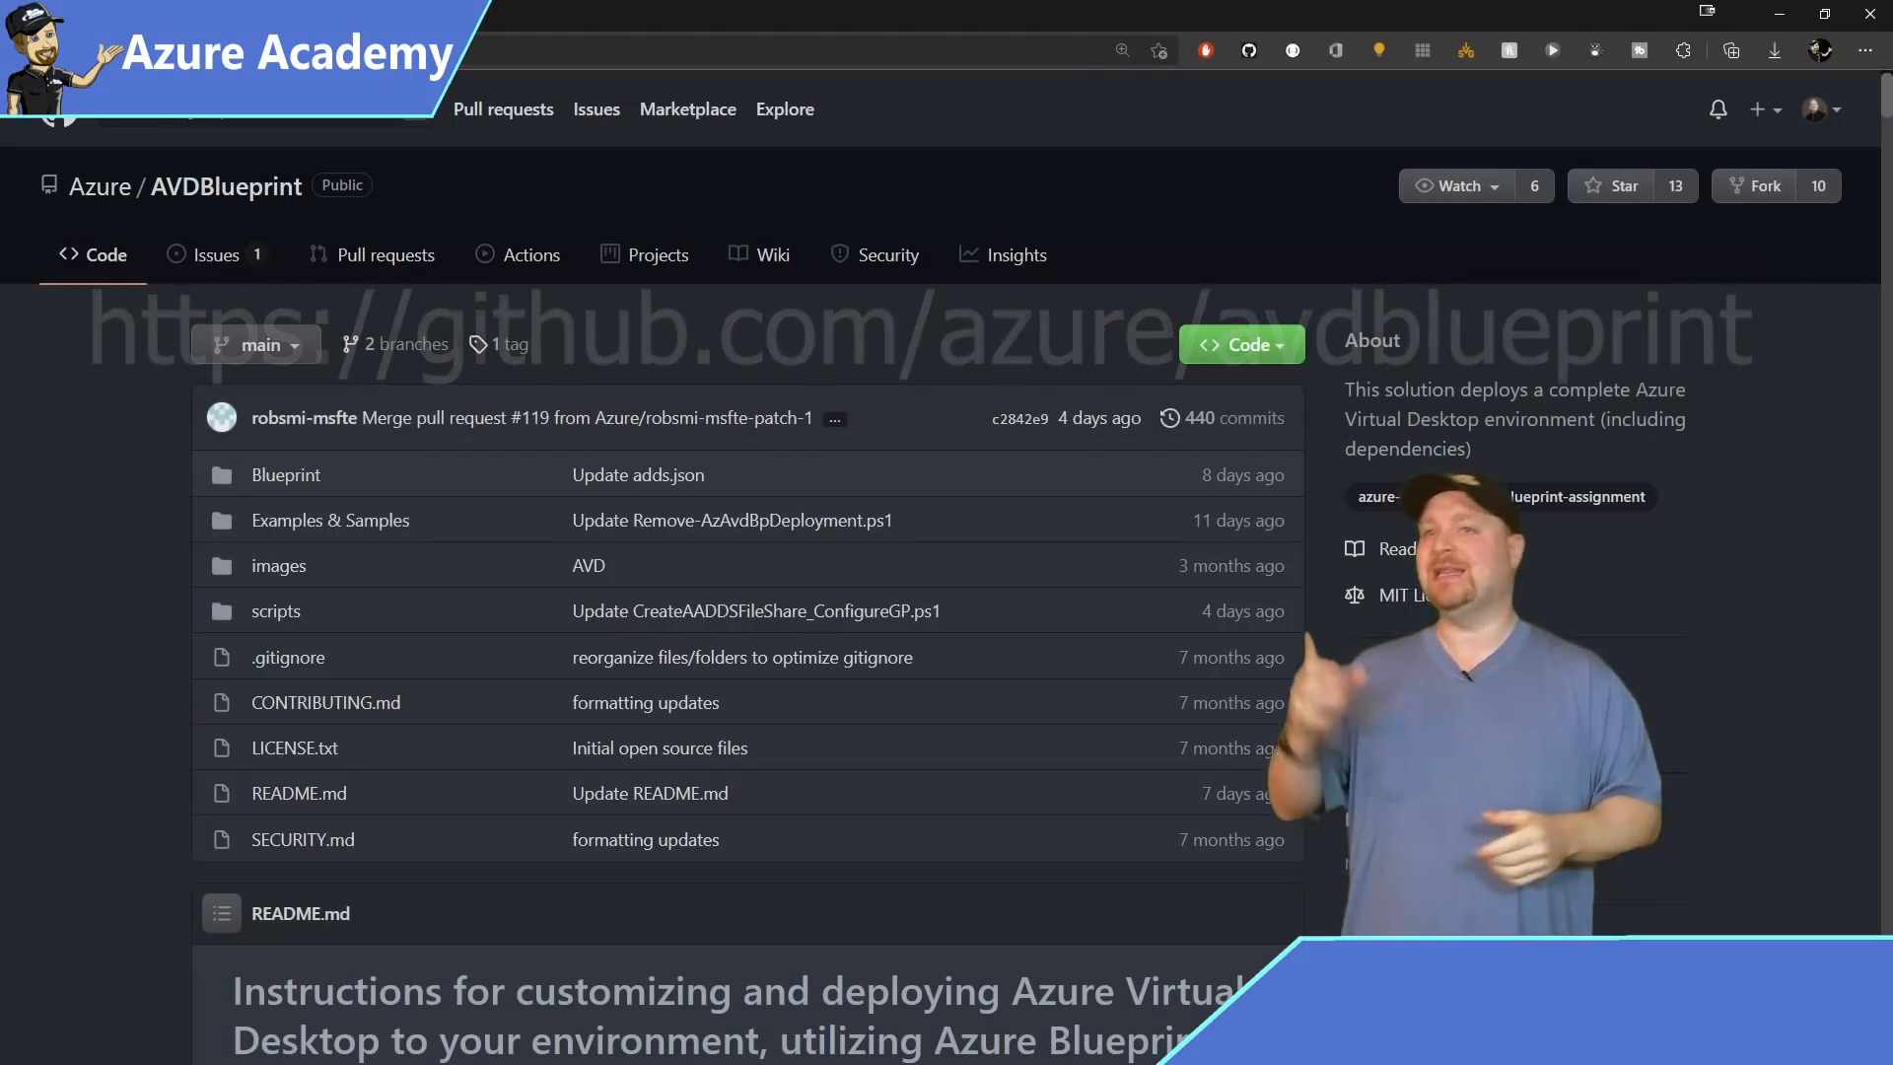
Step: Download the AVDBlueprint repository from GitHub as AVDBlueprint-main.zip
left_click(1241, 344)
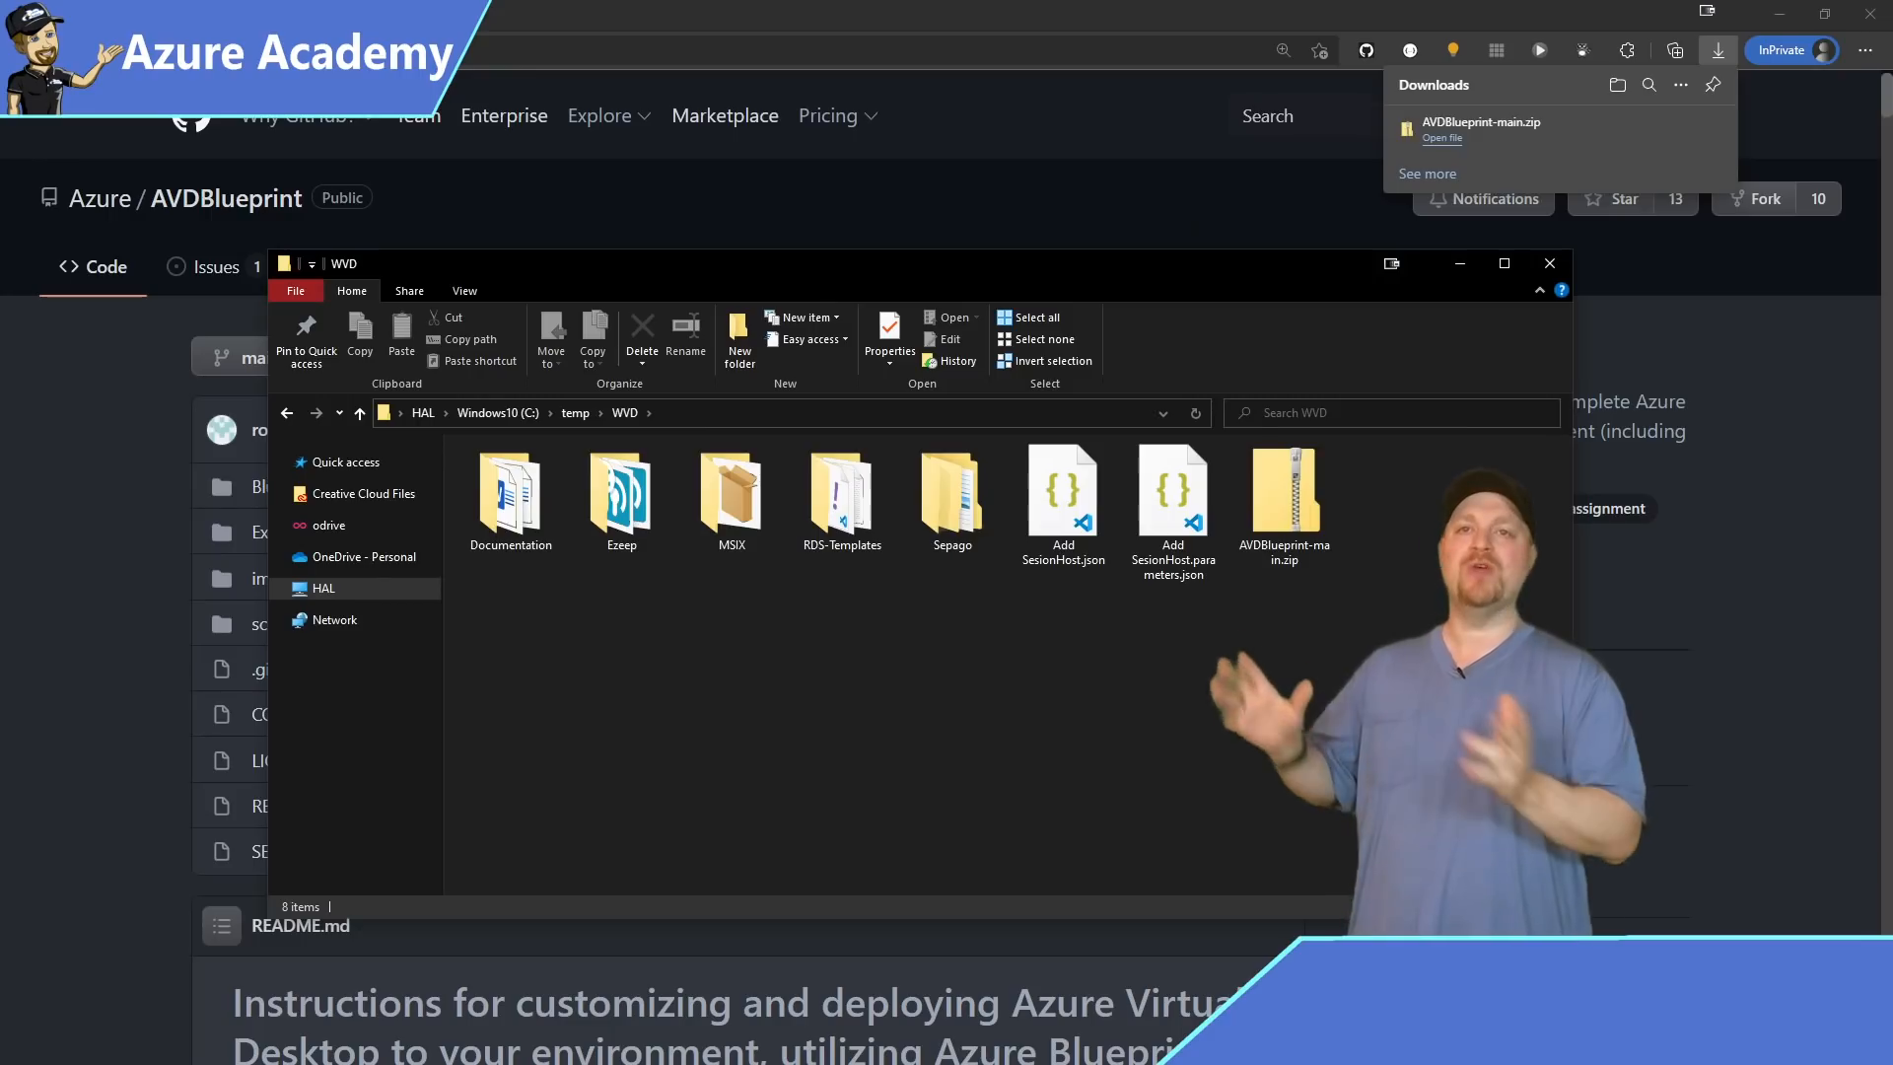
Step: Extract AVDBlueprint-main.zip to C:\AVDBlueprint
right_click(1284, 495)
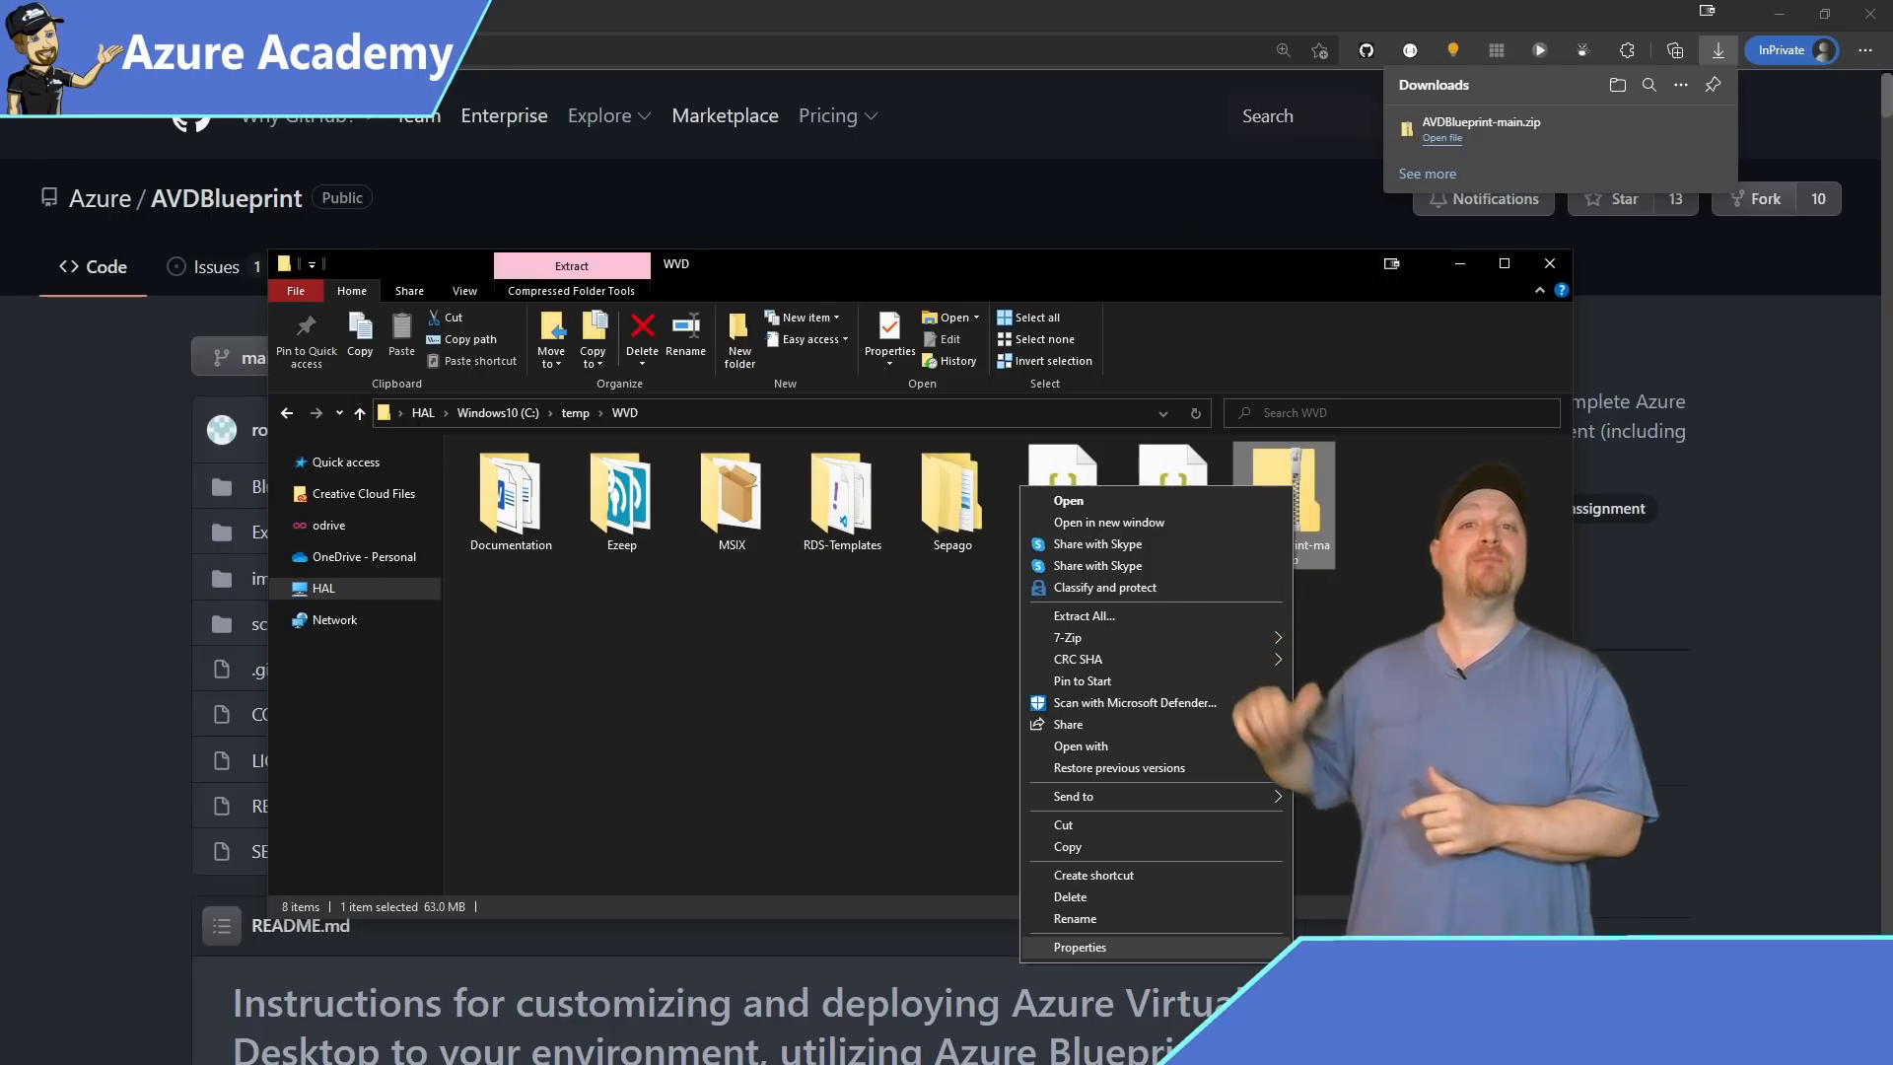
left_click(1078, 946)
type("C:\\AVDBlueprint")
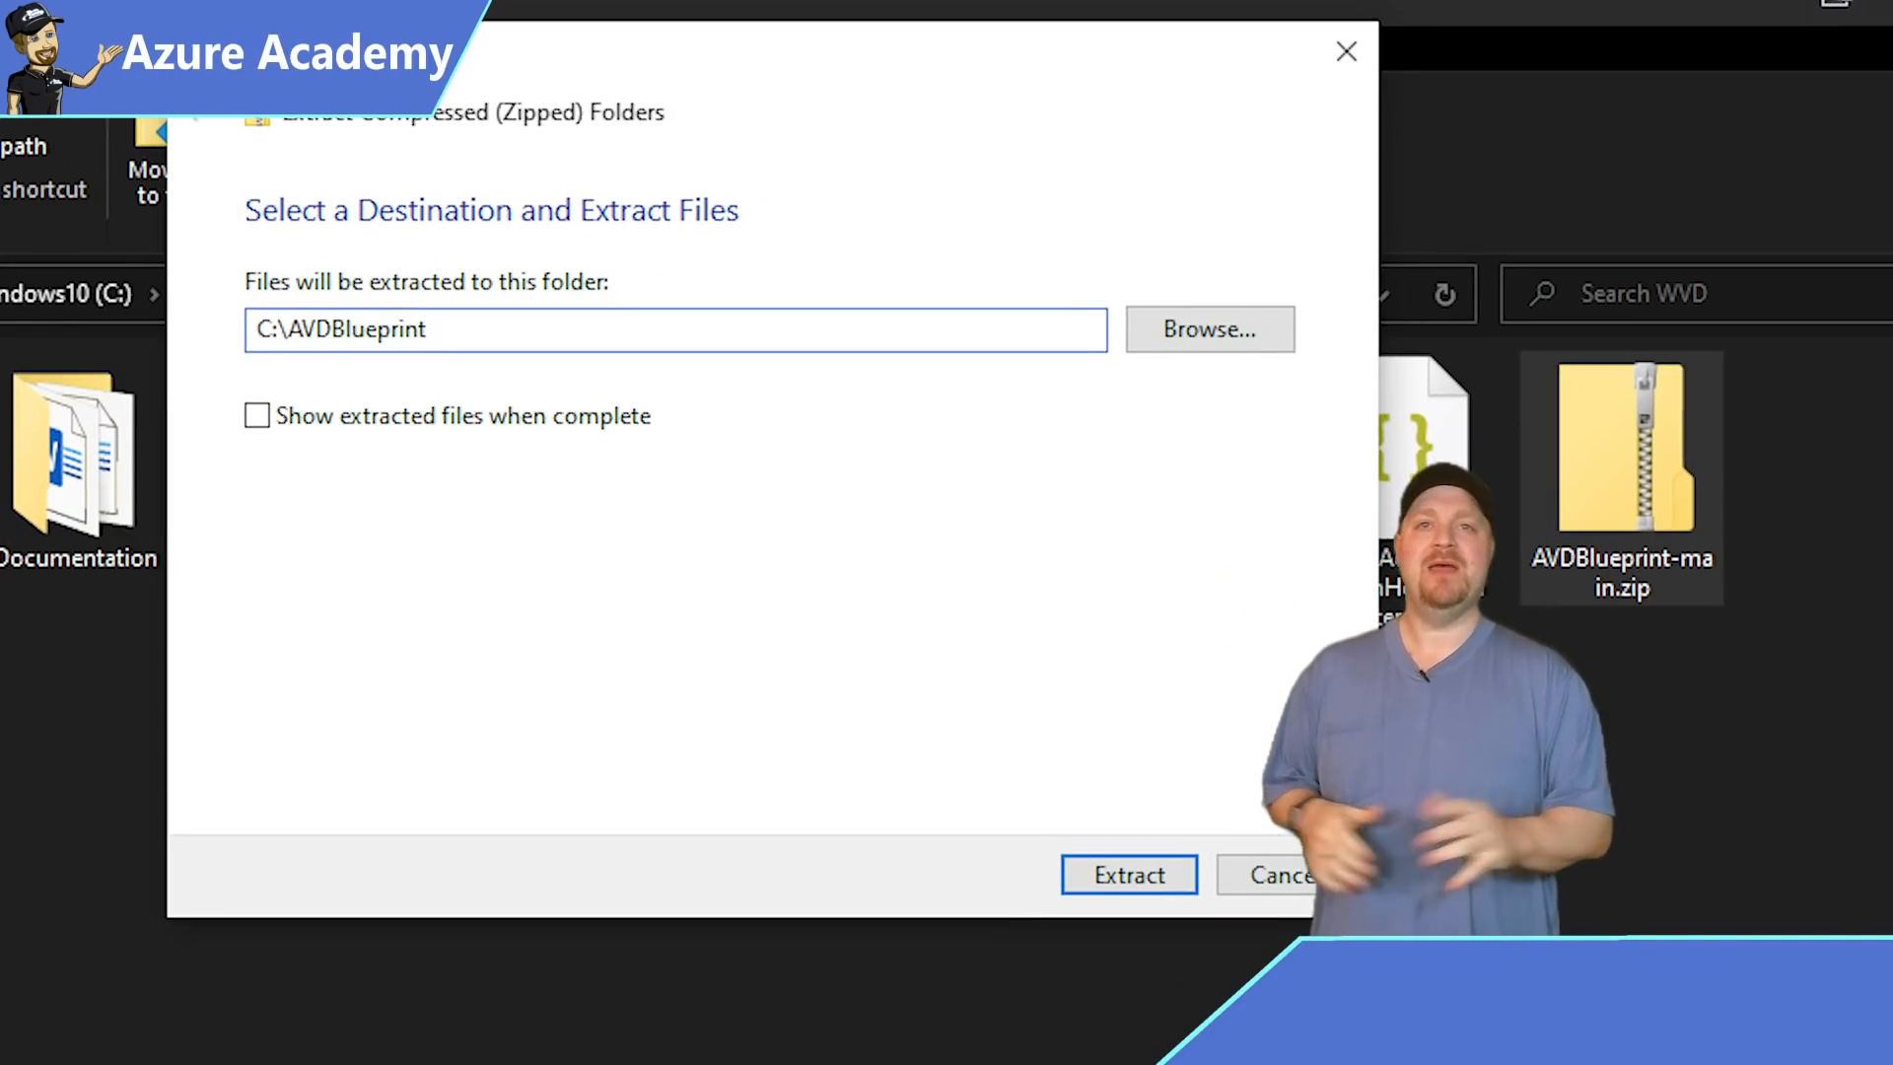
left_click(1126, 874)
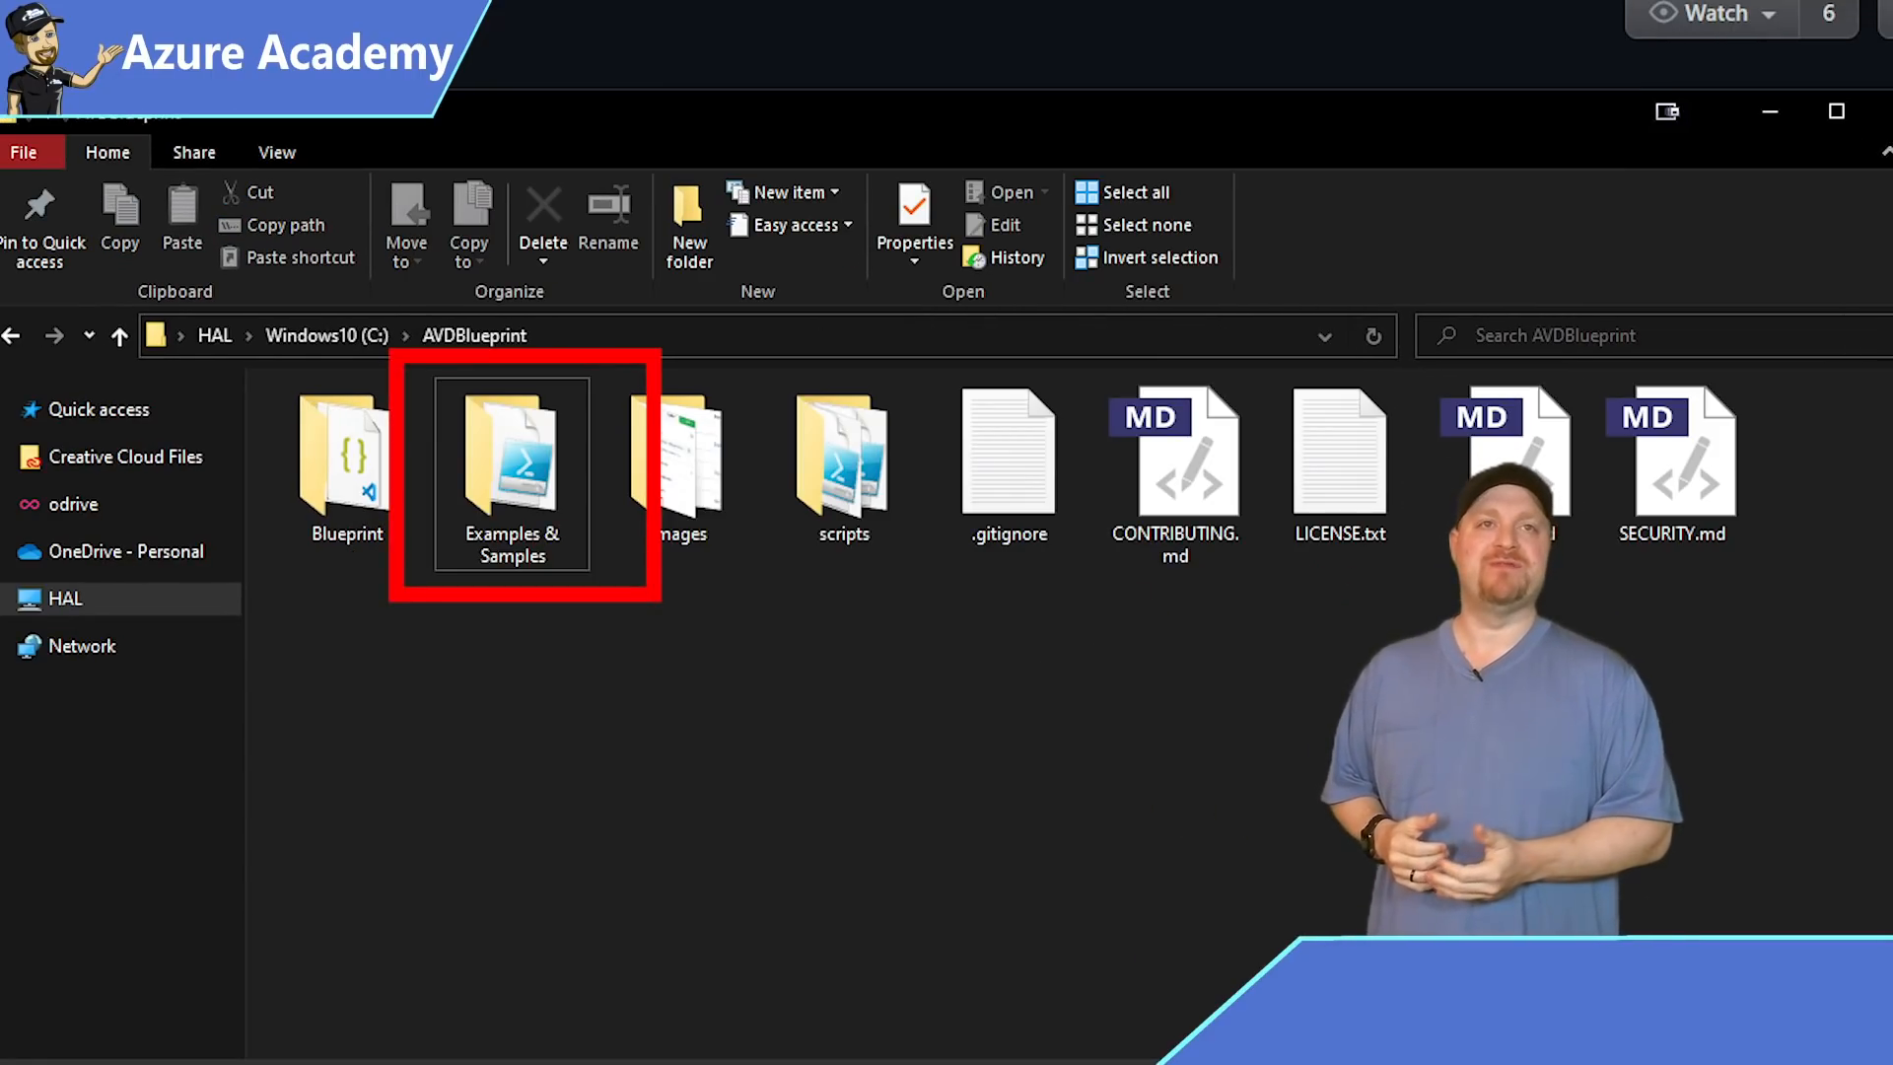
Step: Navigate into Examples & Samples, then the Deploy with Single Script folder
double_click(509, 458)
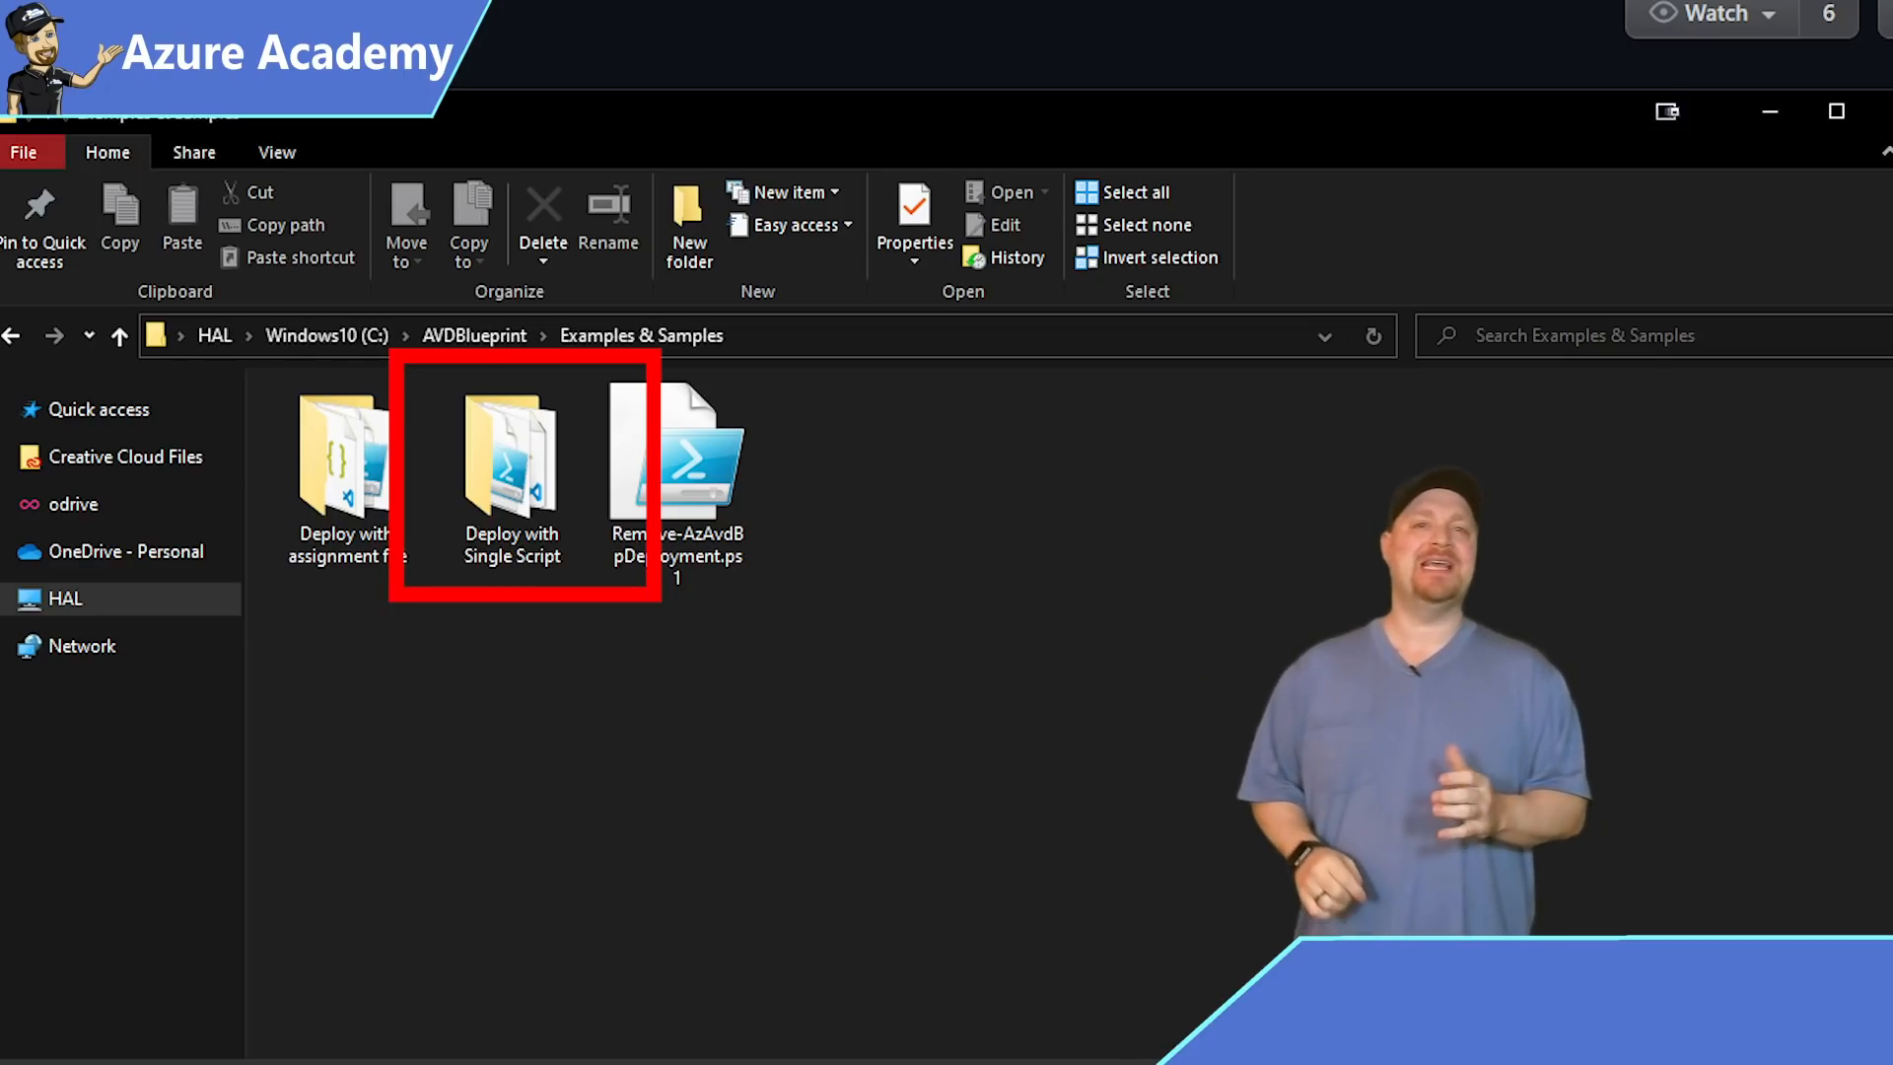
double_click(511, 447)
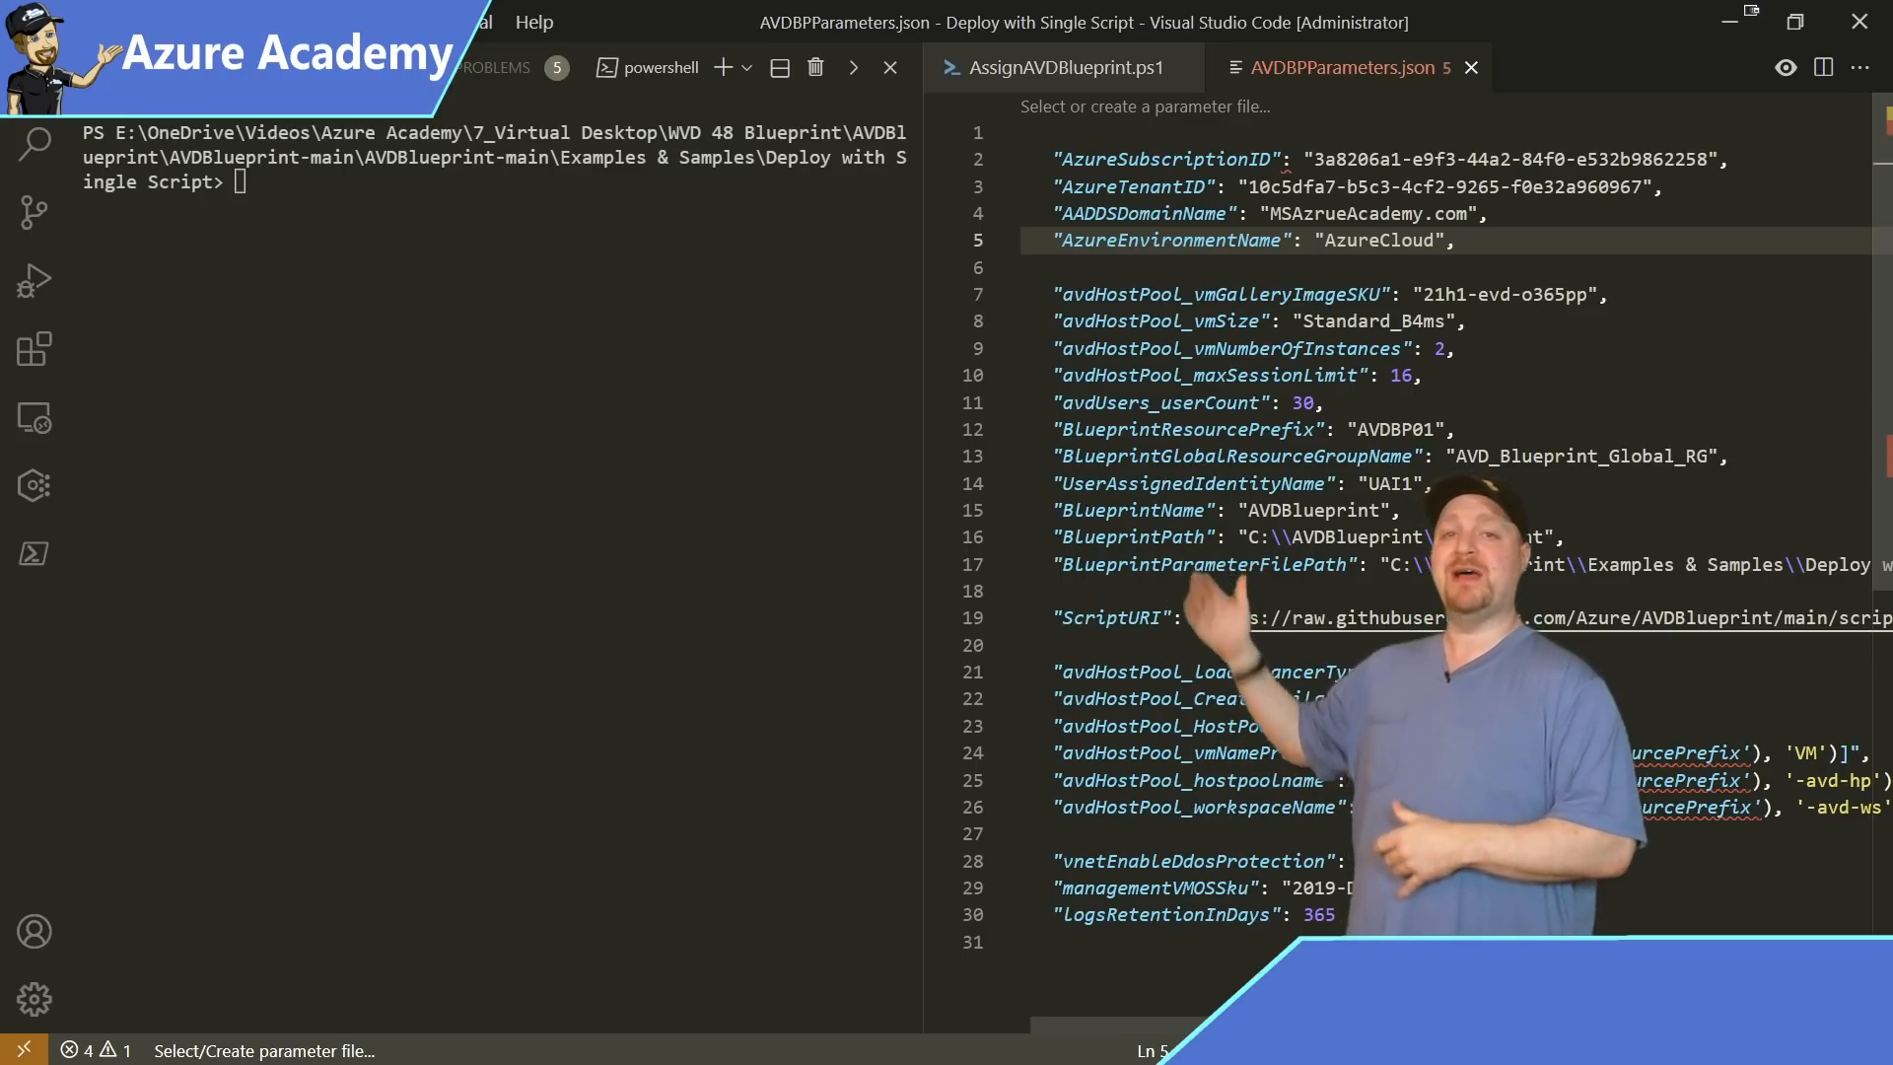
Step: Run AssignAVDBlueprint.ps1 in the terminal, reaching the Azure location prompt
left_click(1060, 68)
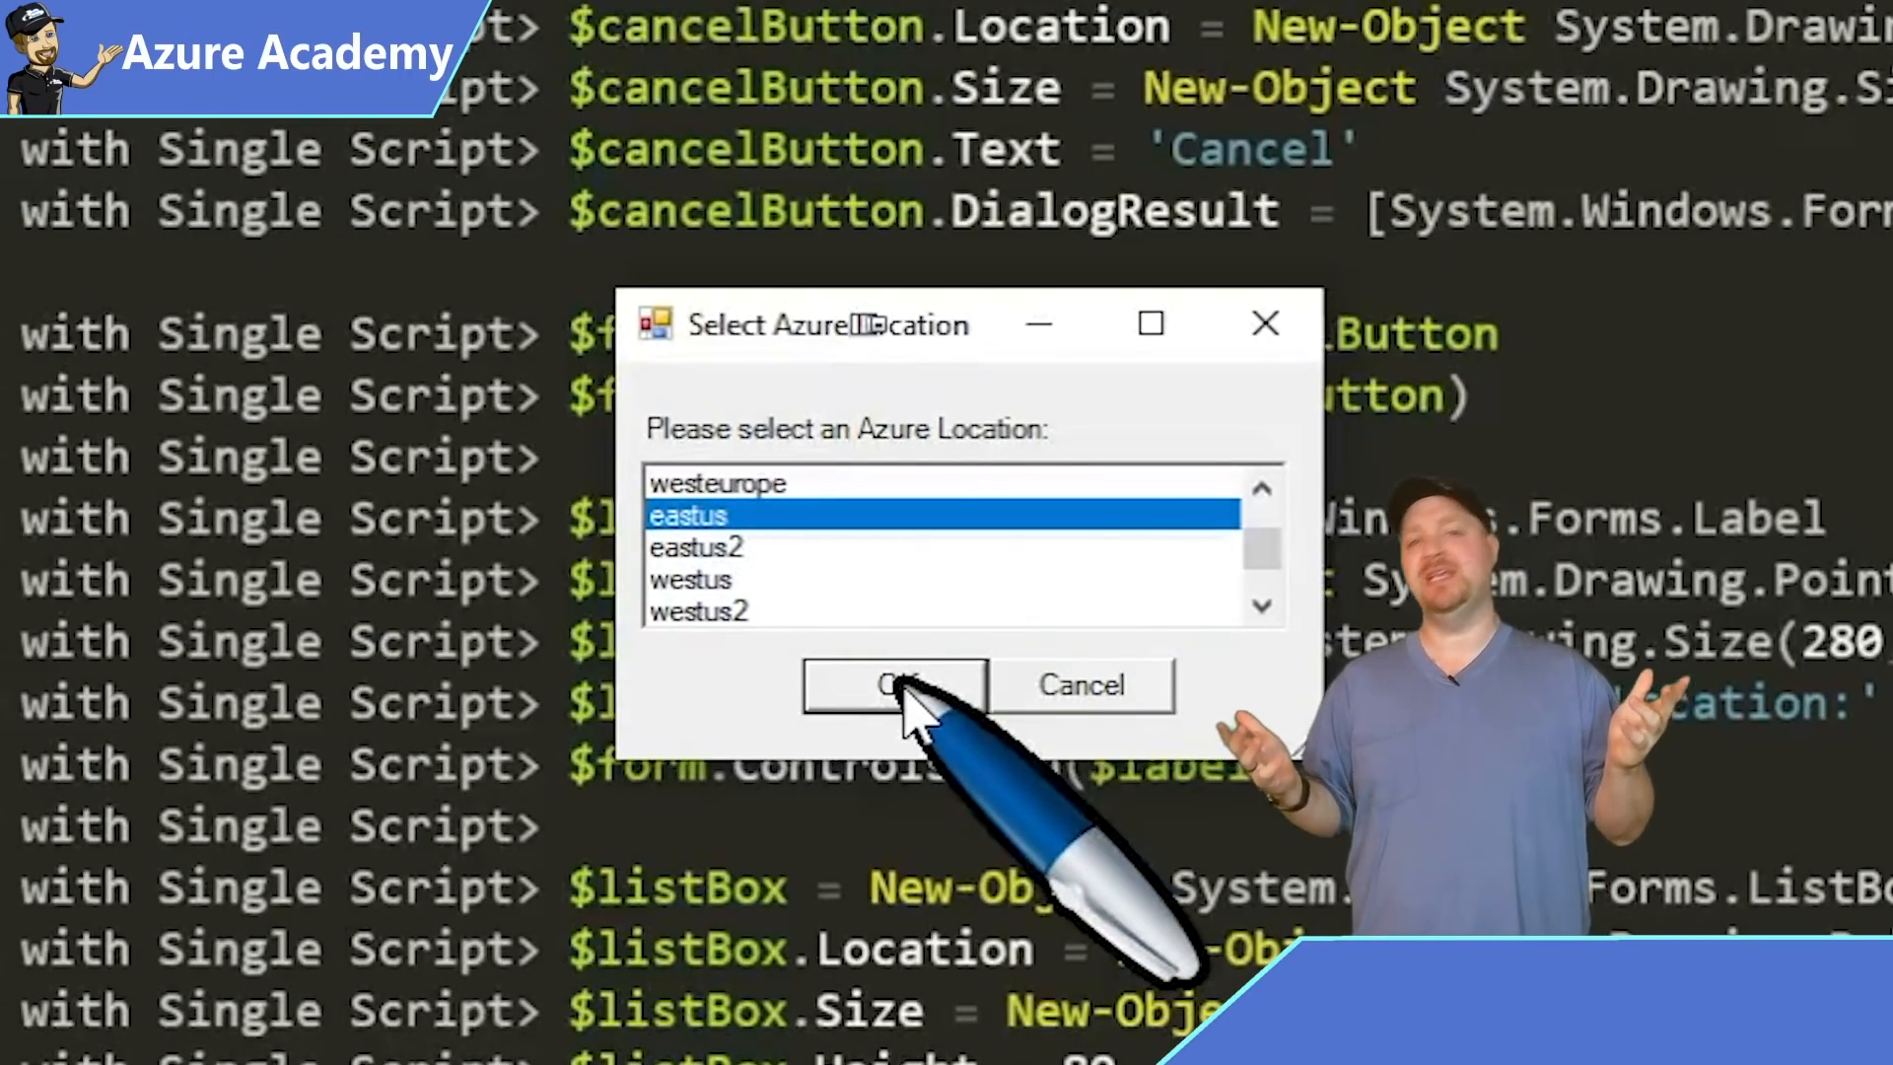
Step: Confirm eastus as the location and sign in to the Azure account
left_click(891, 684)
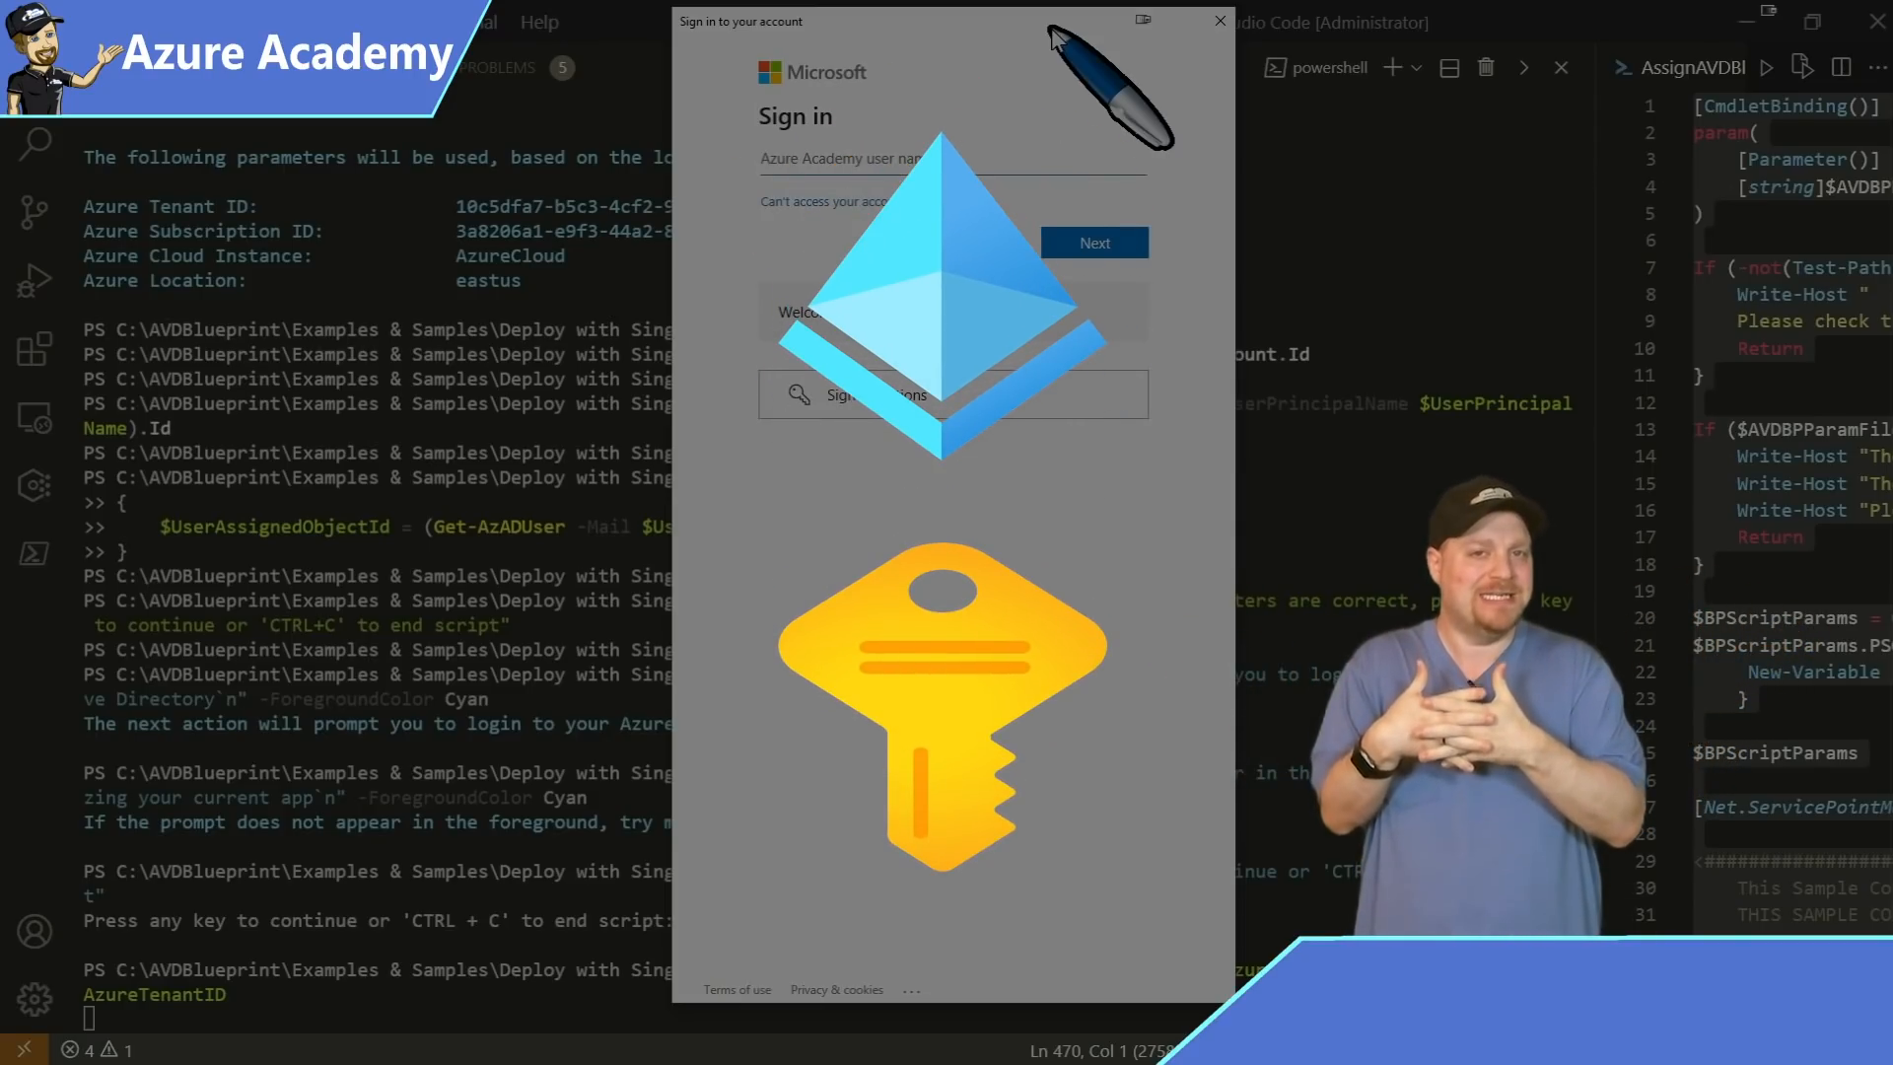
left_click(1092, 243)
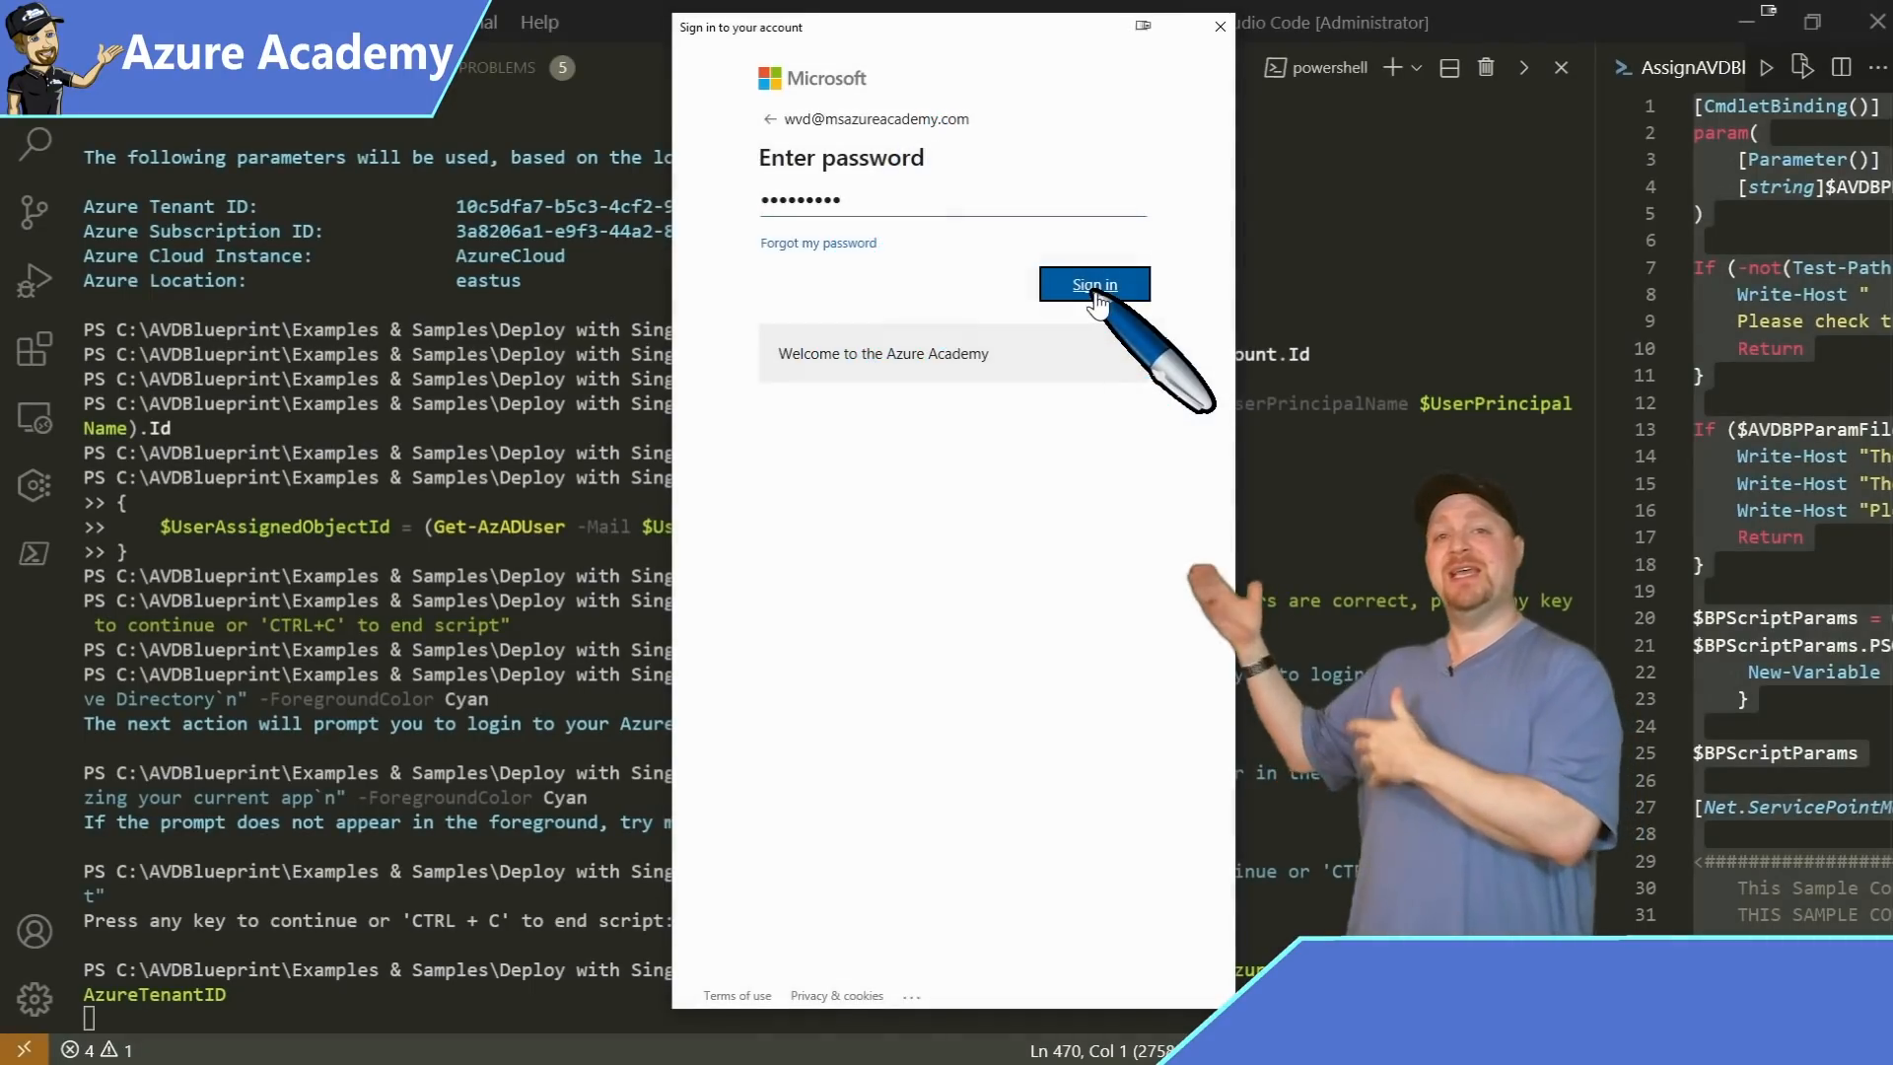
left_click(1092, 284)
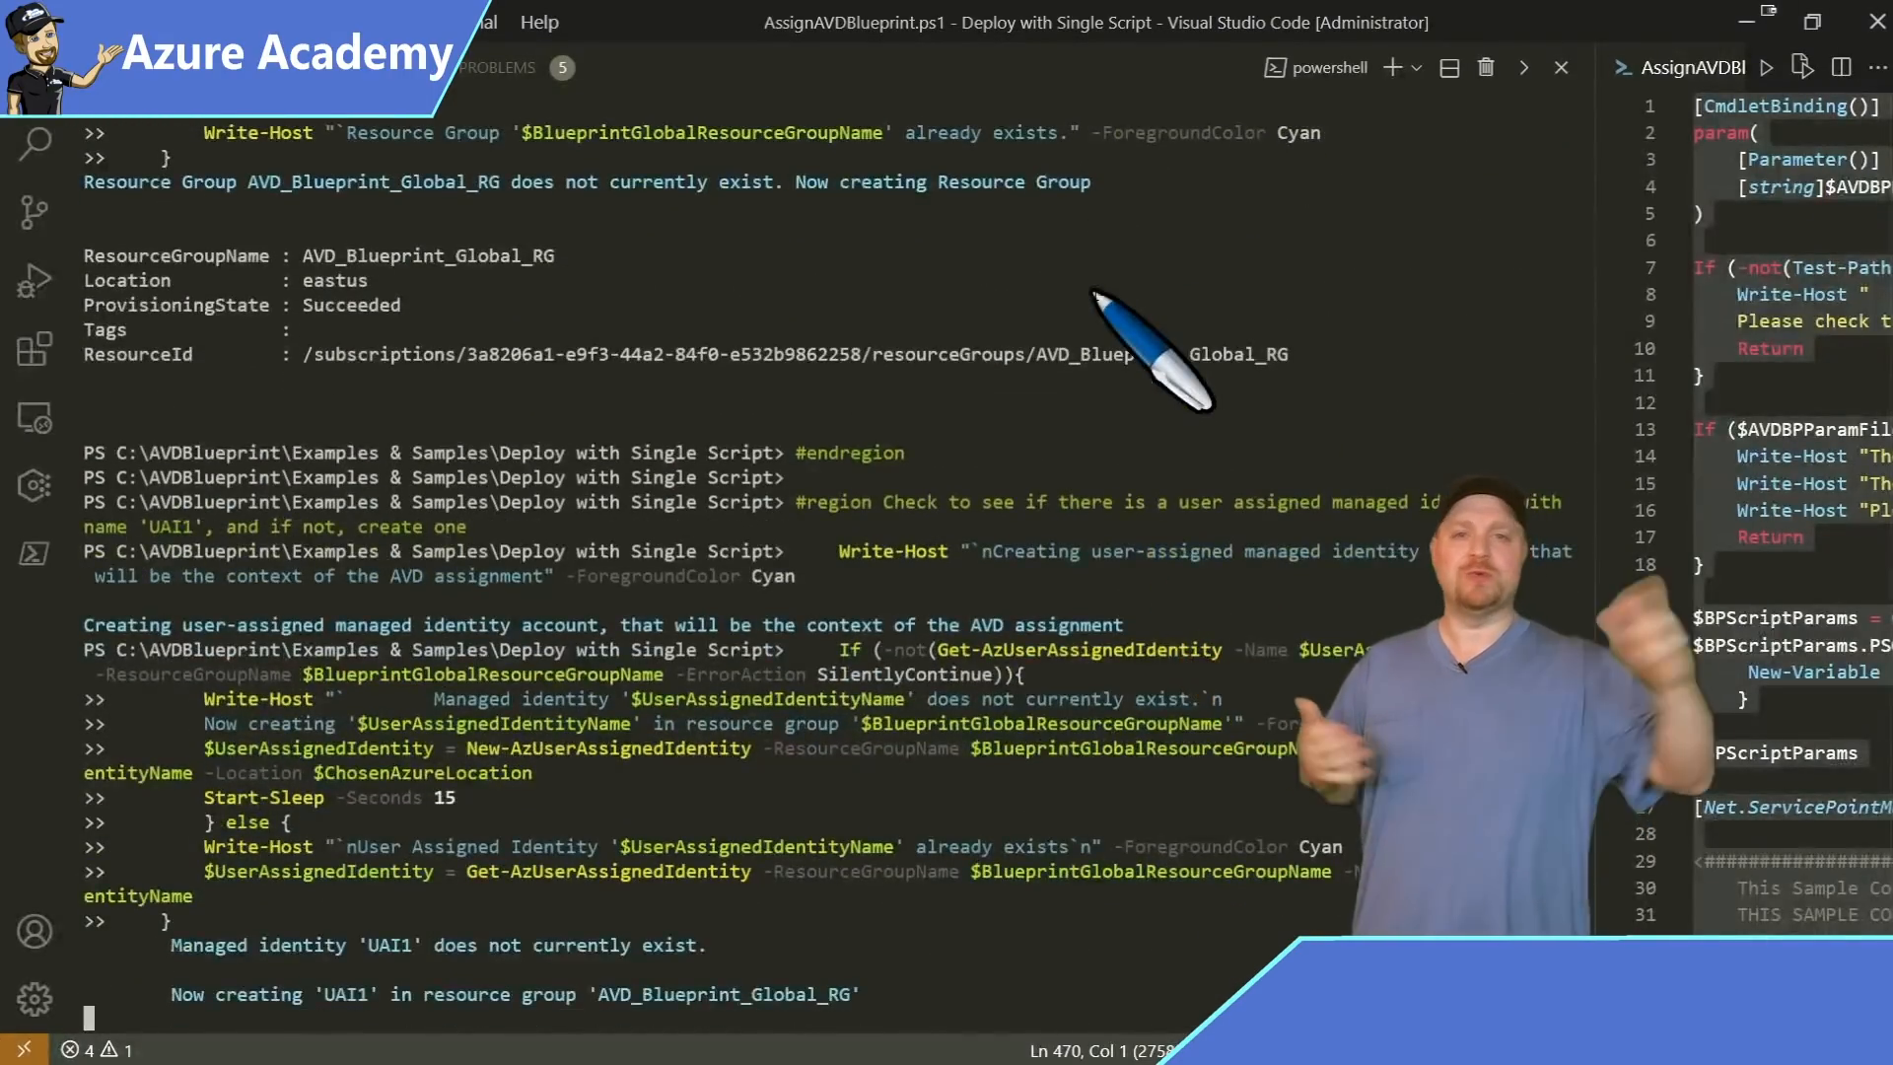
Step: Scroll the terminal output to verify Microsoft.Blueprint is already registered
scroll("down", 3)
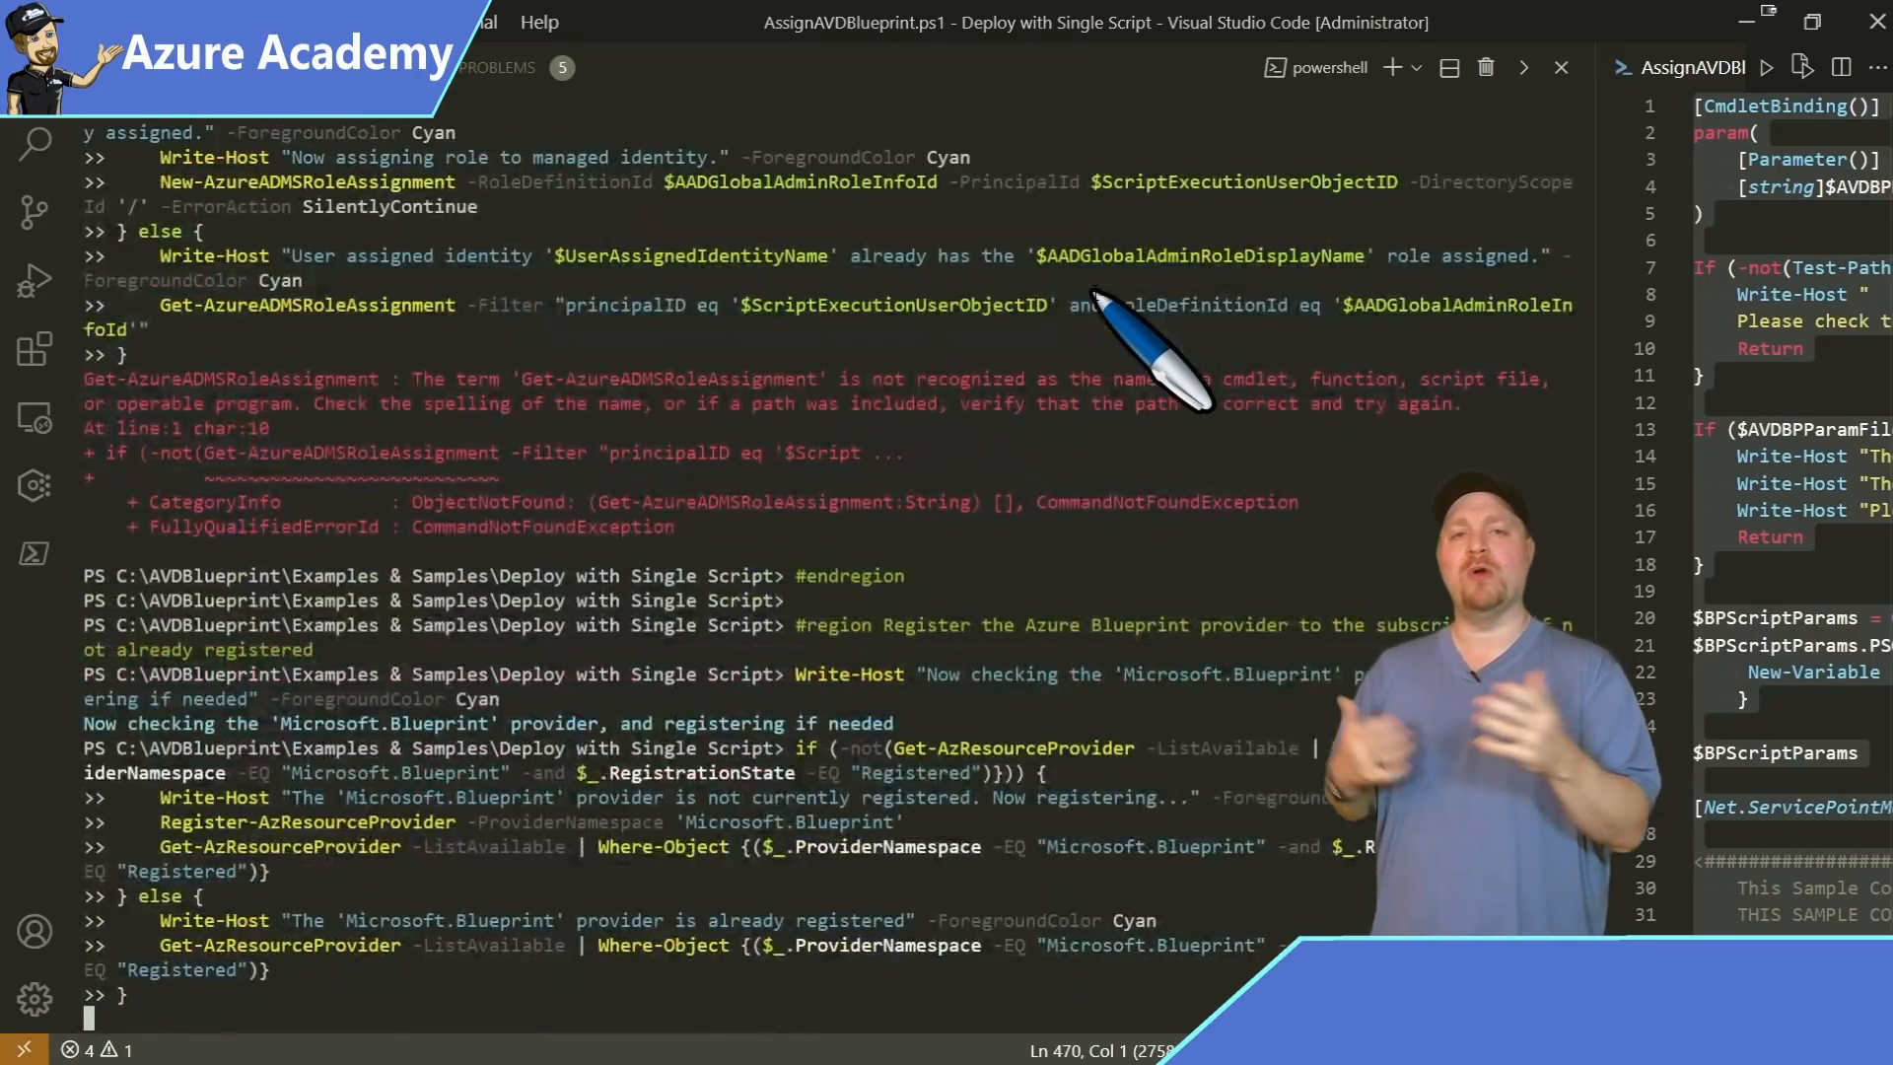
scroll("down", 3)
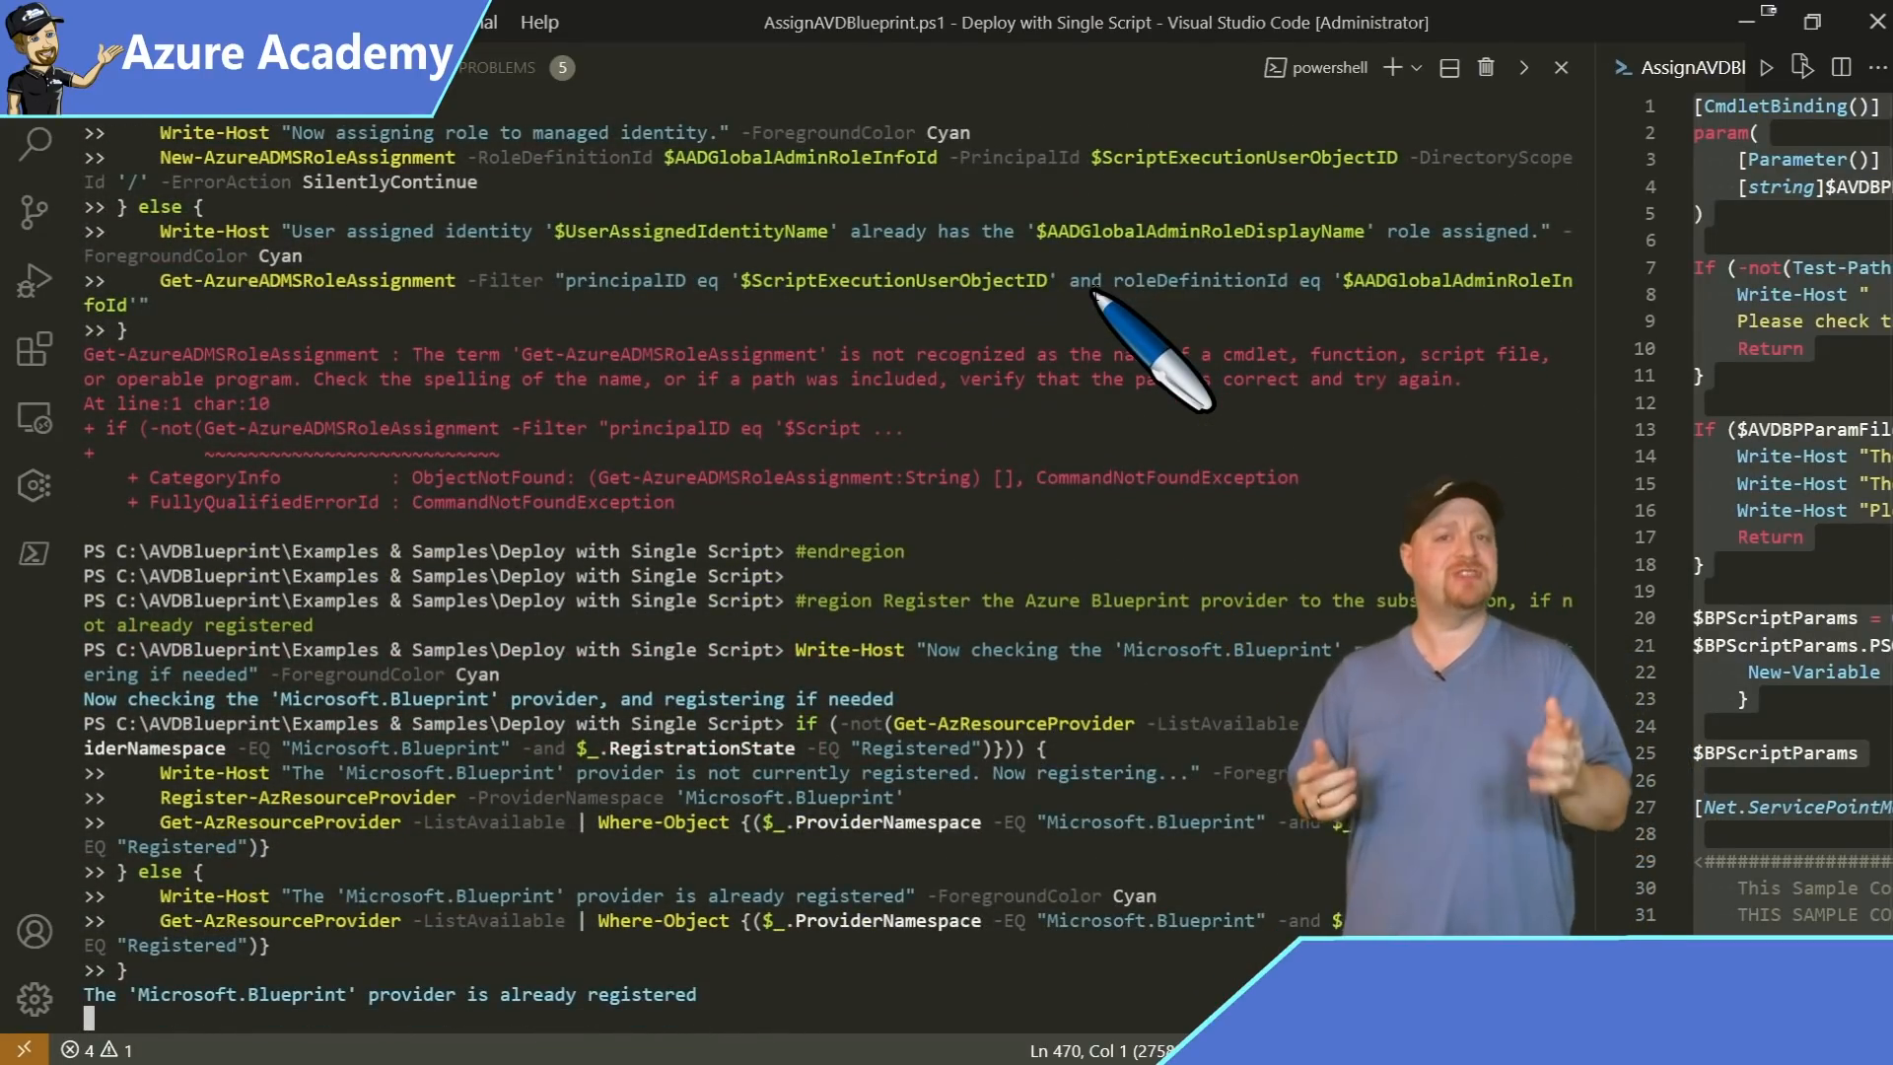
scroll("down", 3)
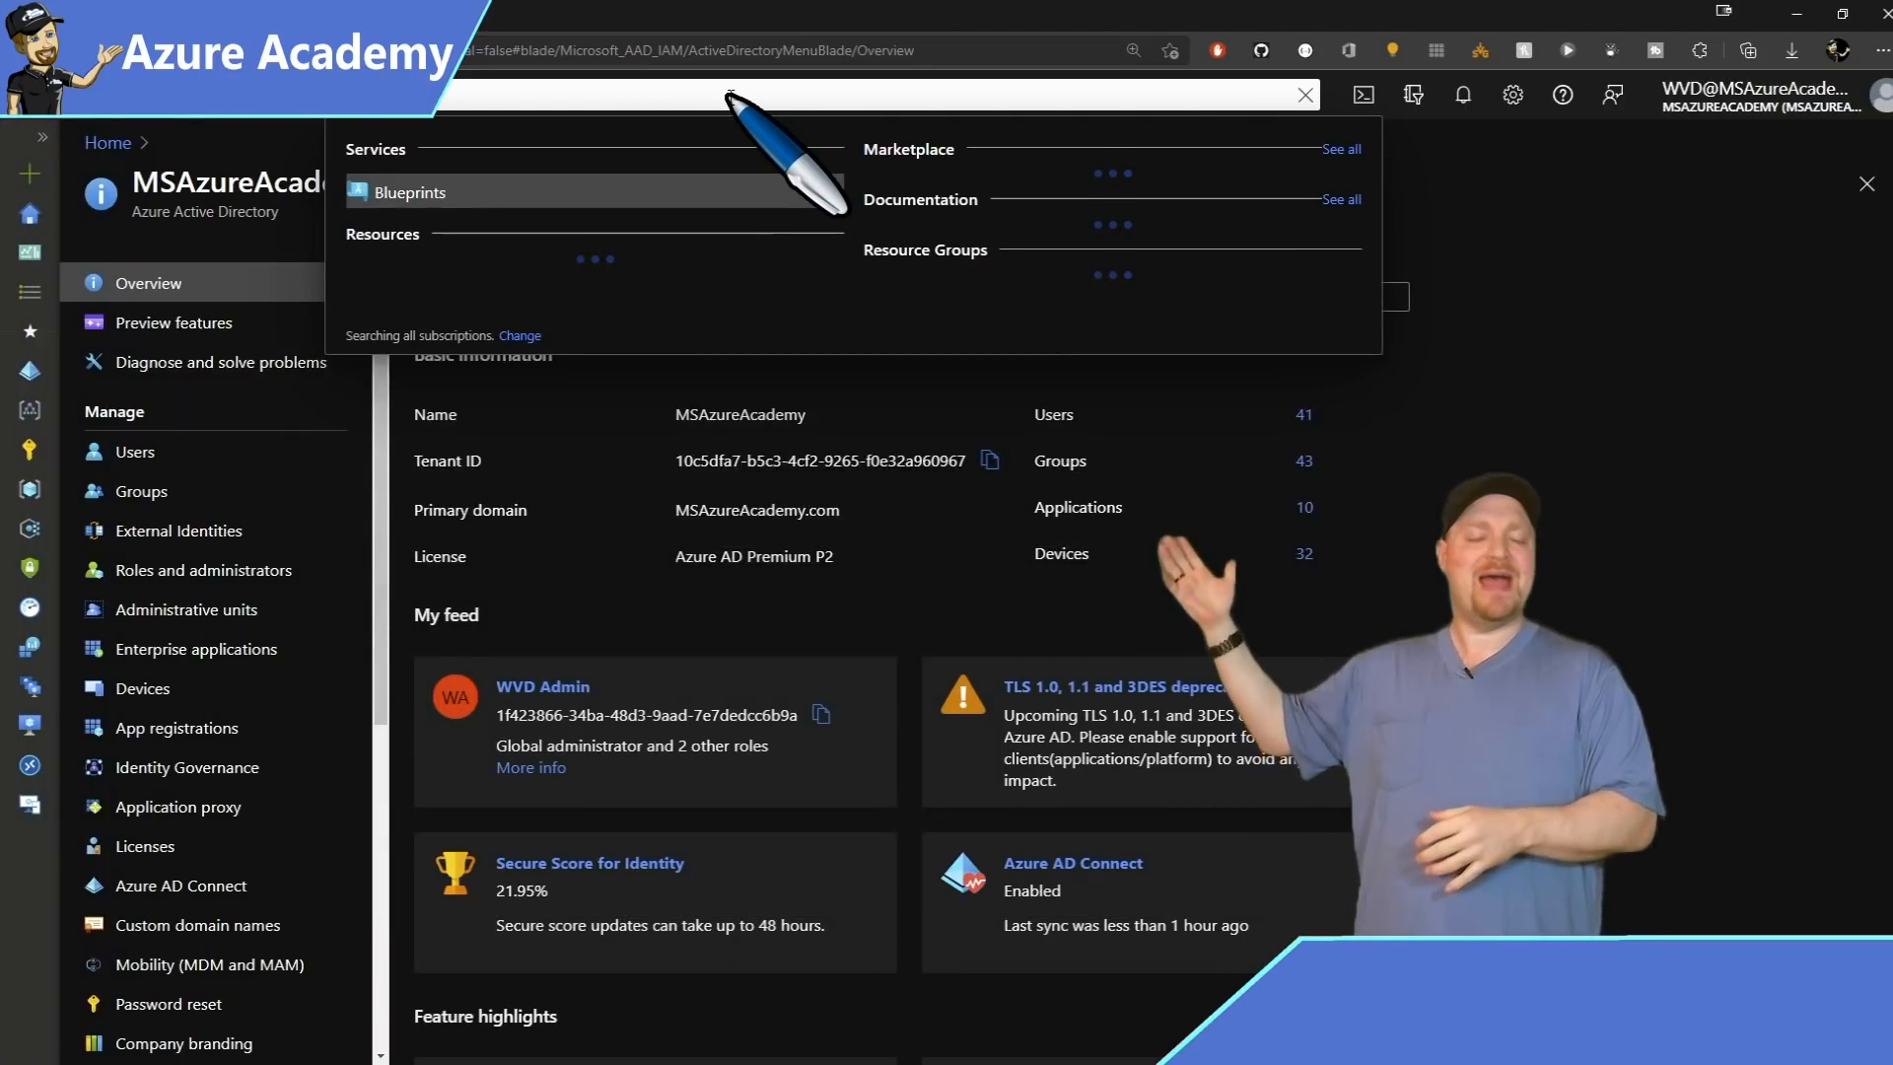
Step: Check the deploying AVDBlueprint assignment, then return to Blueprint definitions
left_click(410, 192)
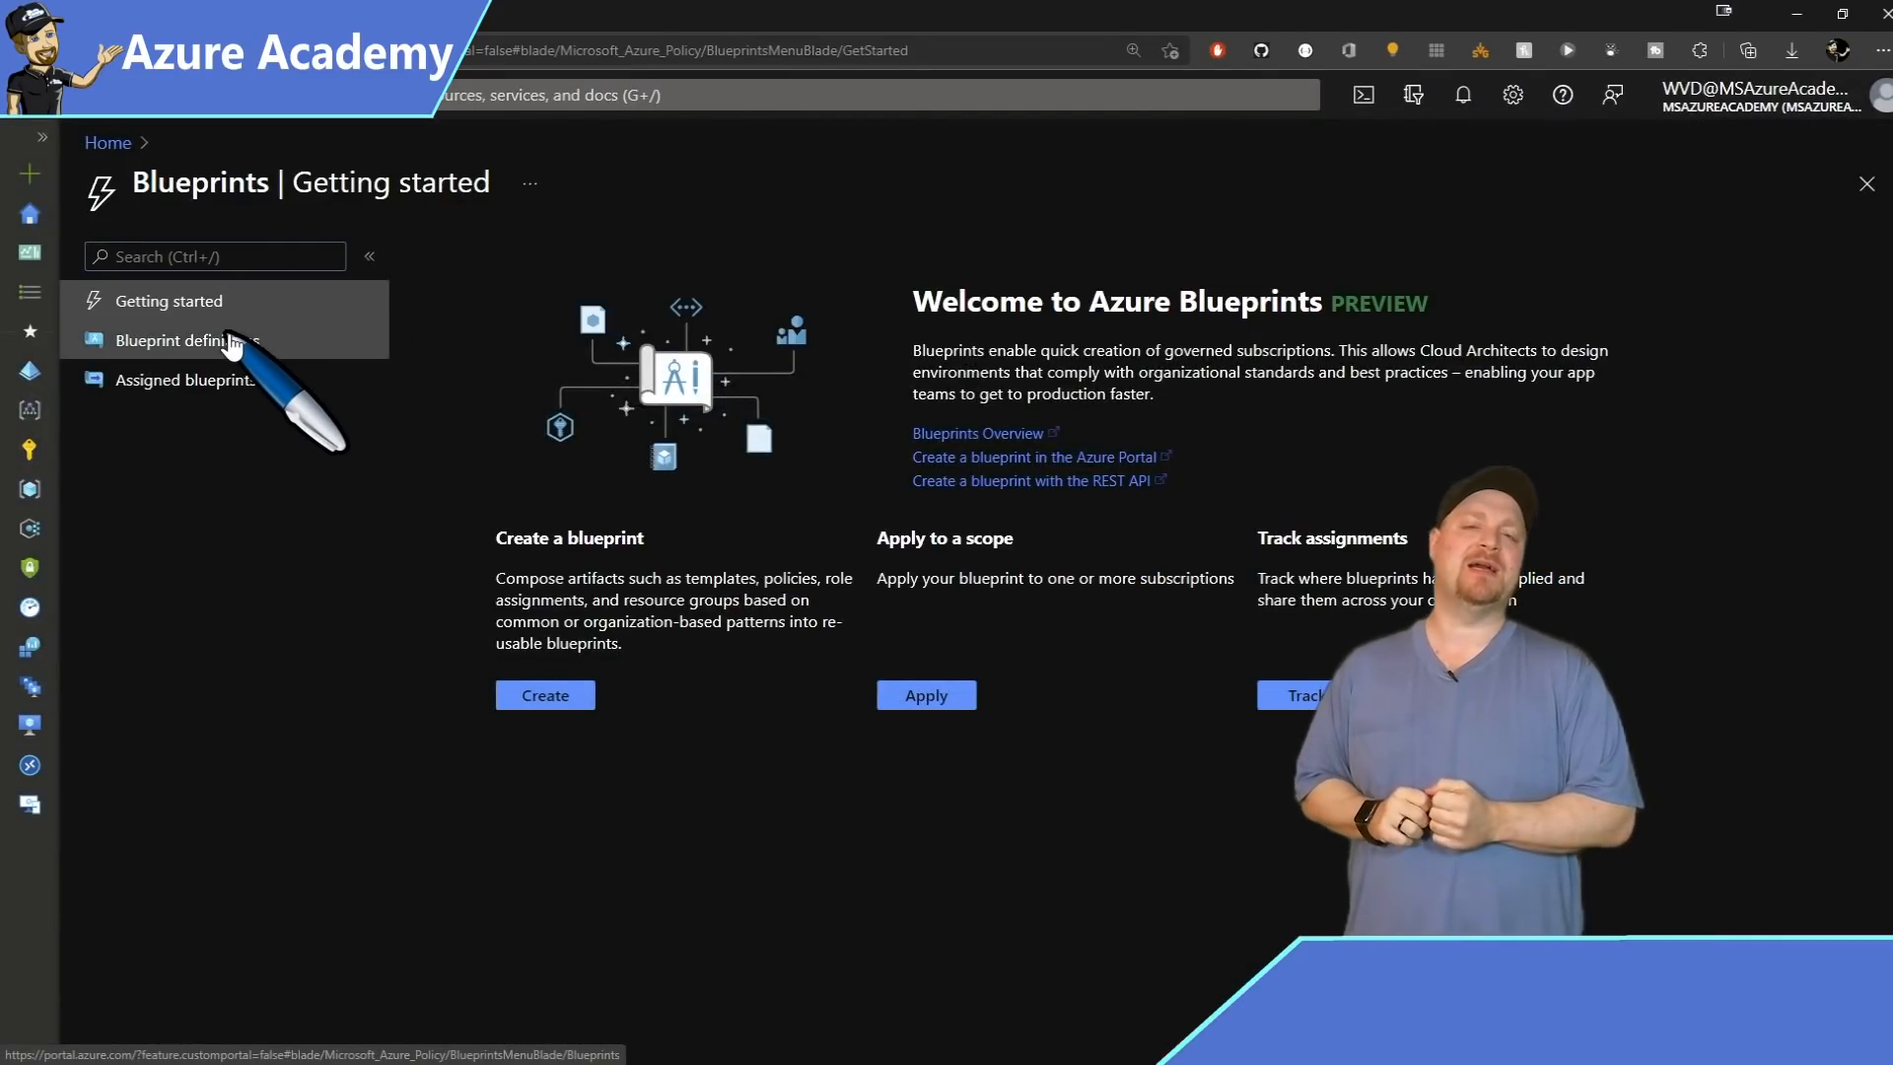
left_click(182, 339)
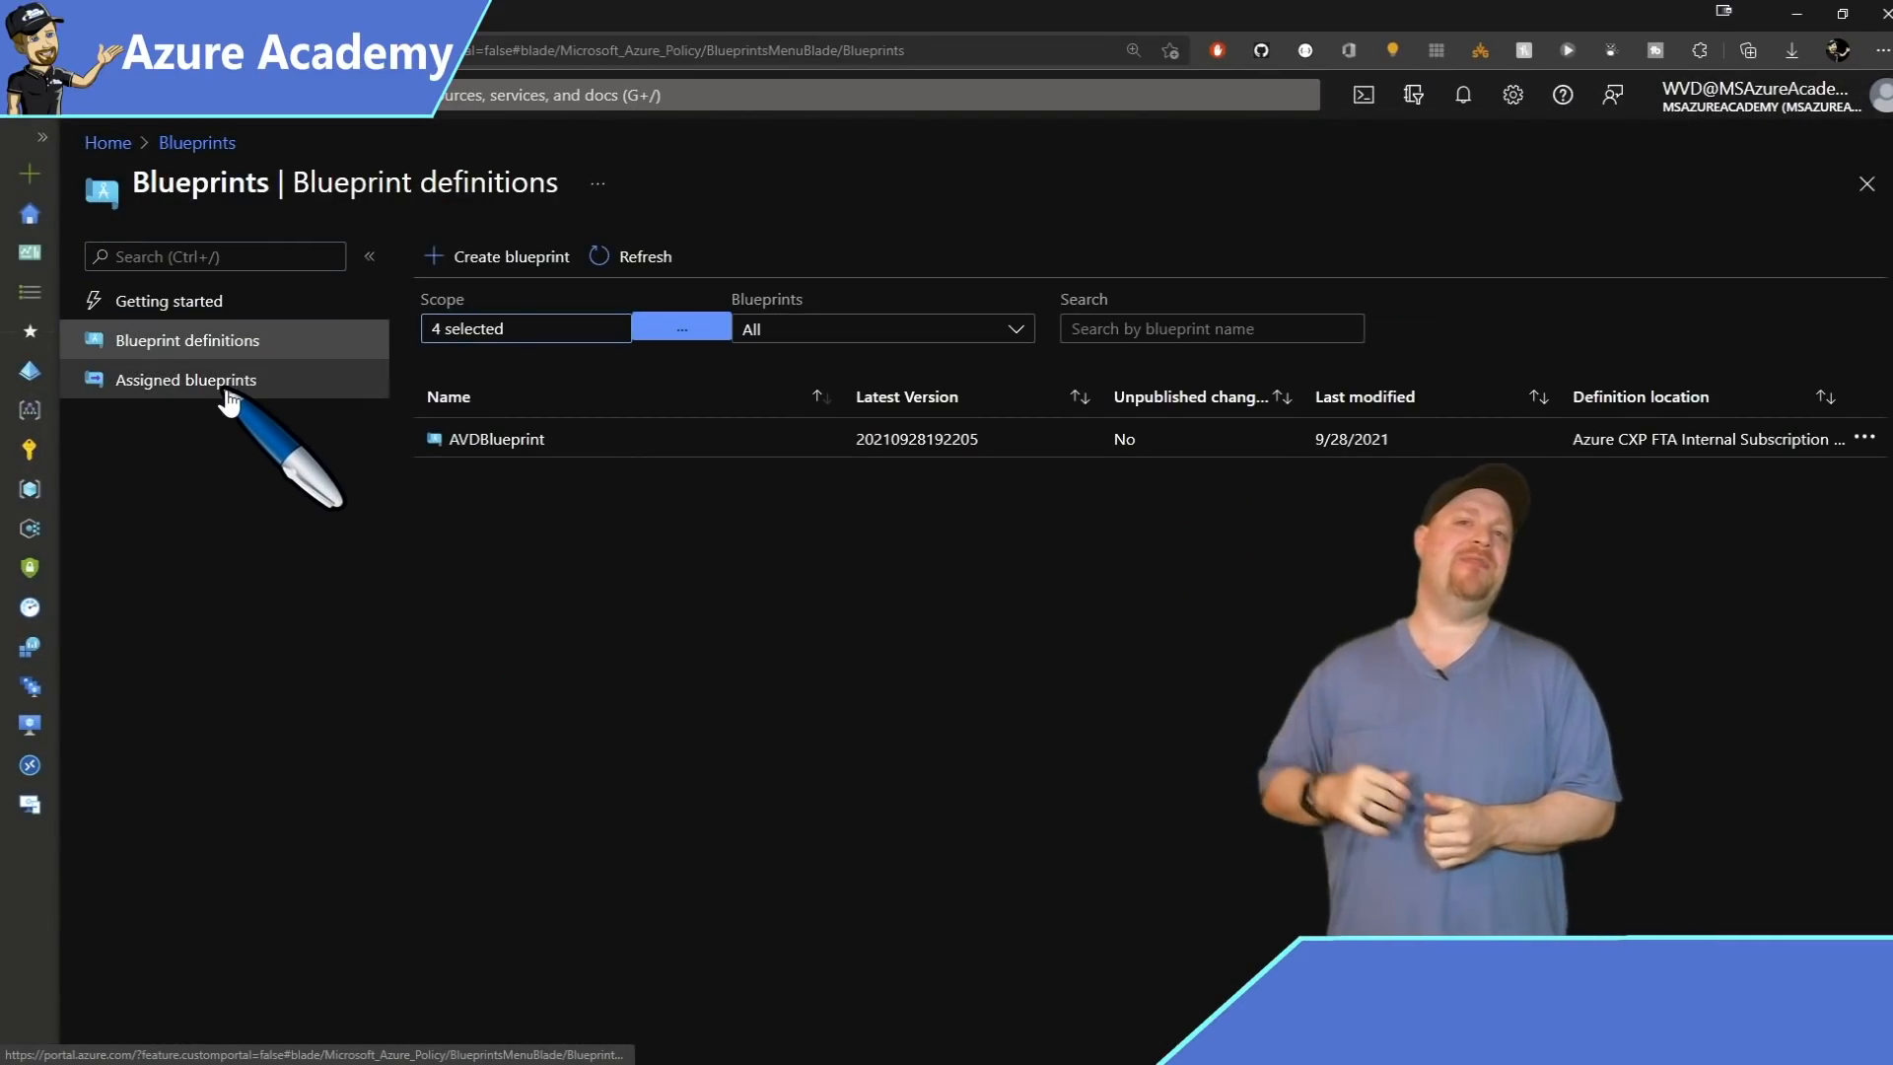
left_click(187, 378)
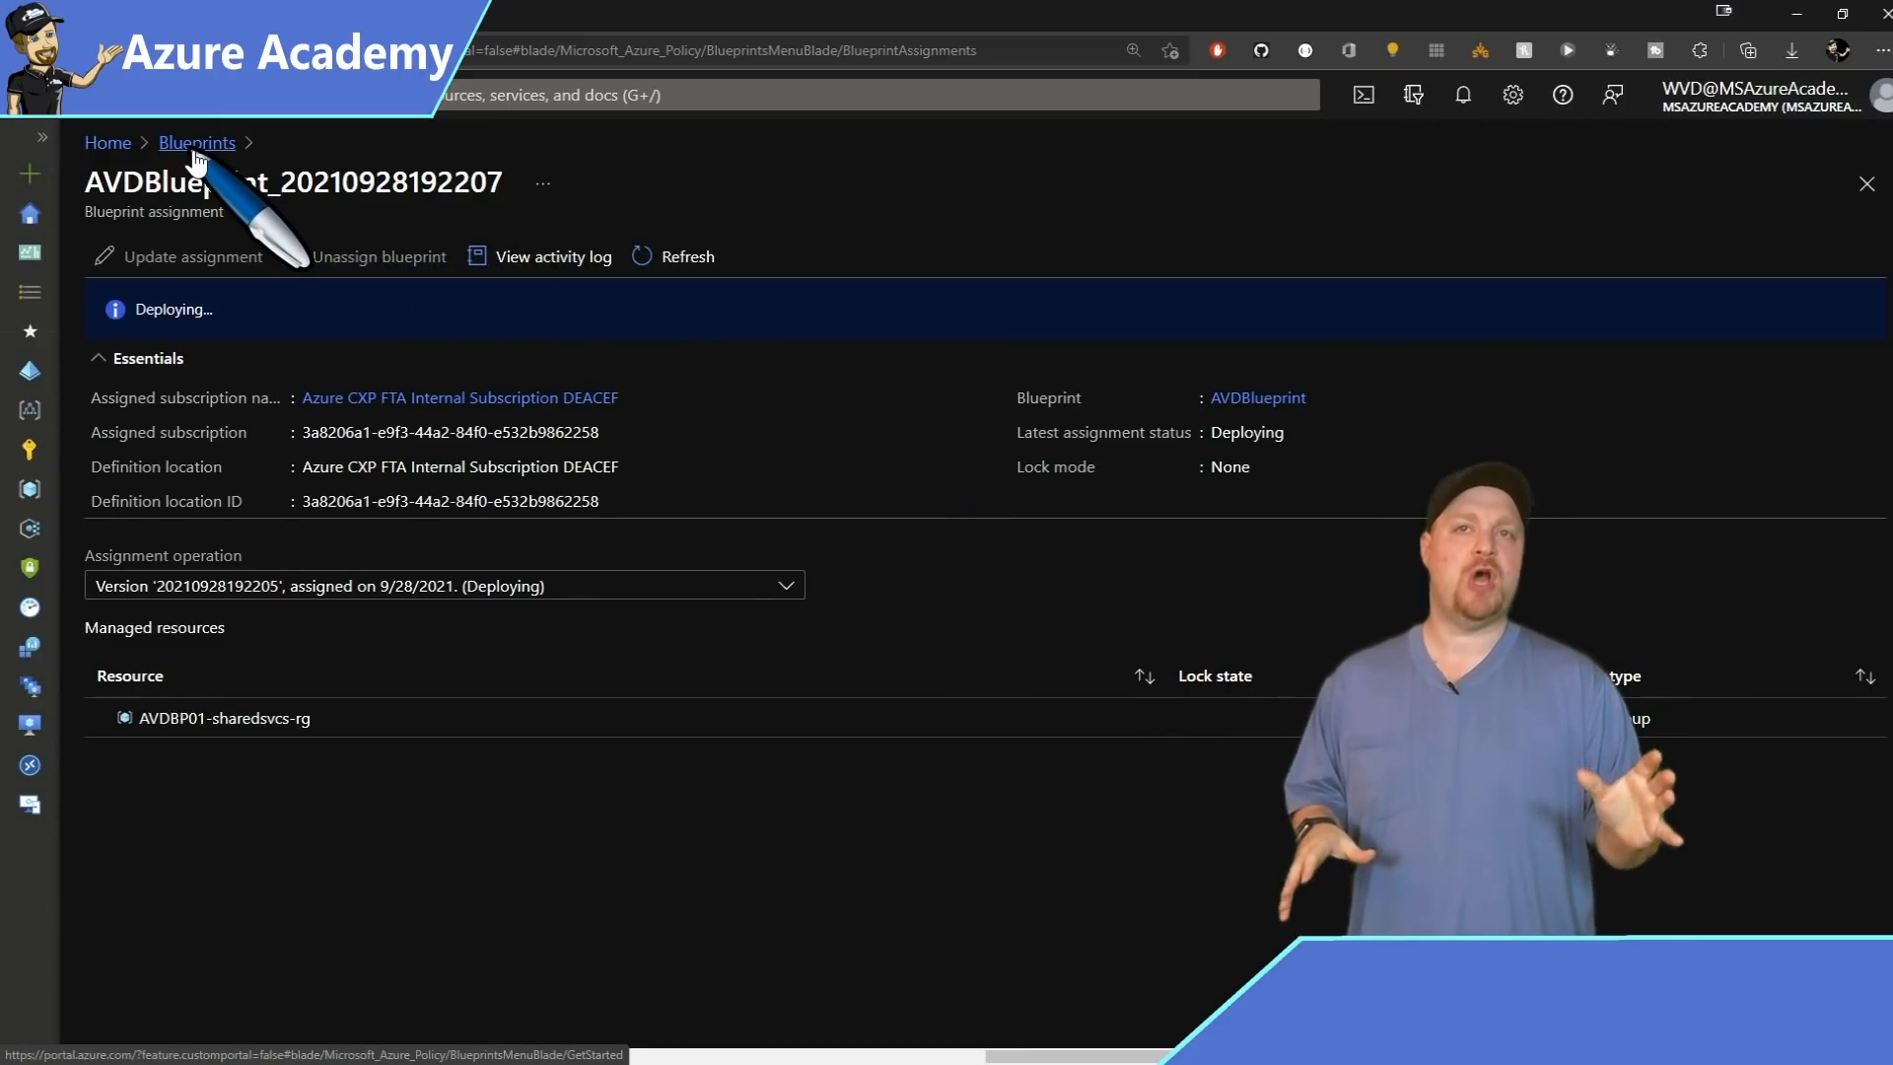
left_click(197, 142)
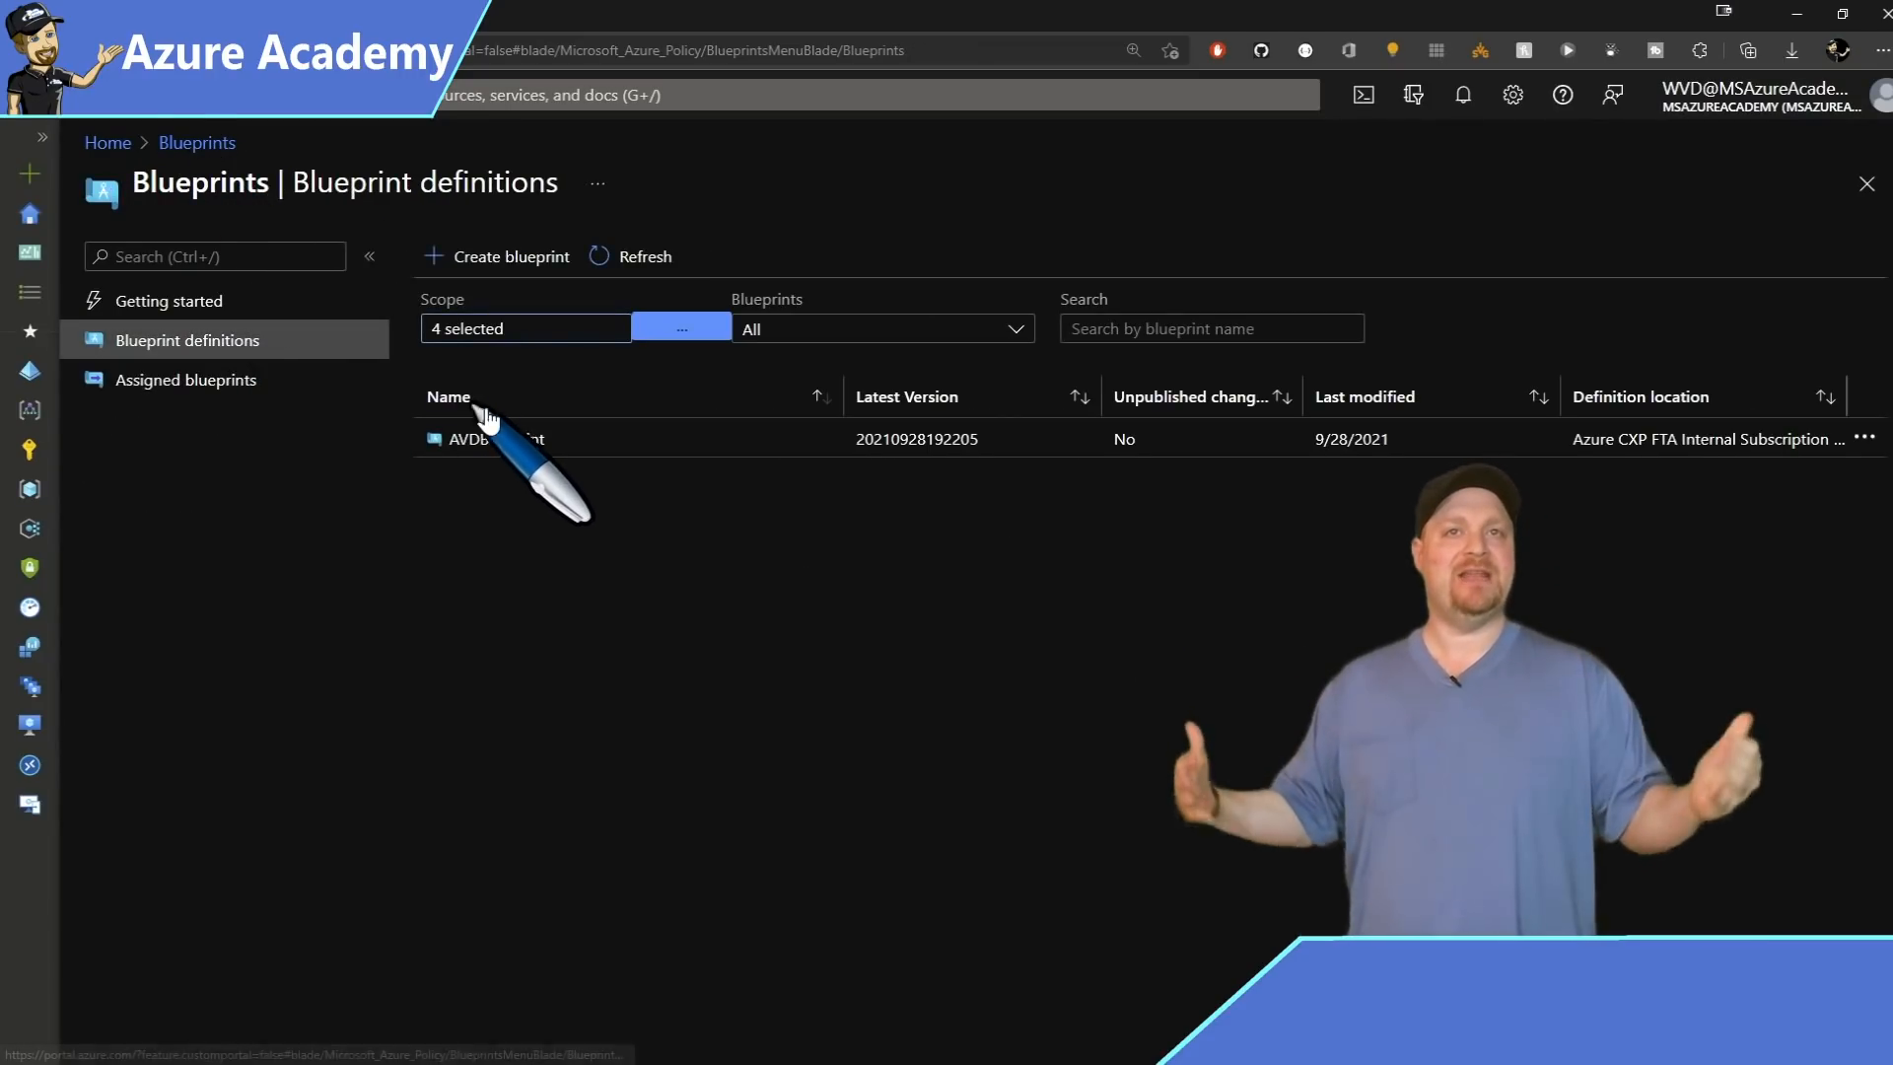
Step: Open the AVDBlueprint definition in the Blueprint definitions list
left_click(483, 438)
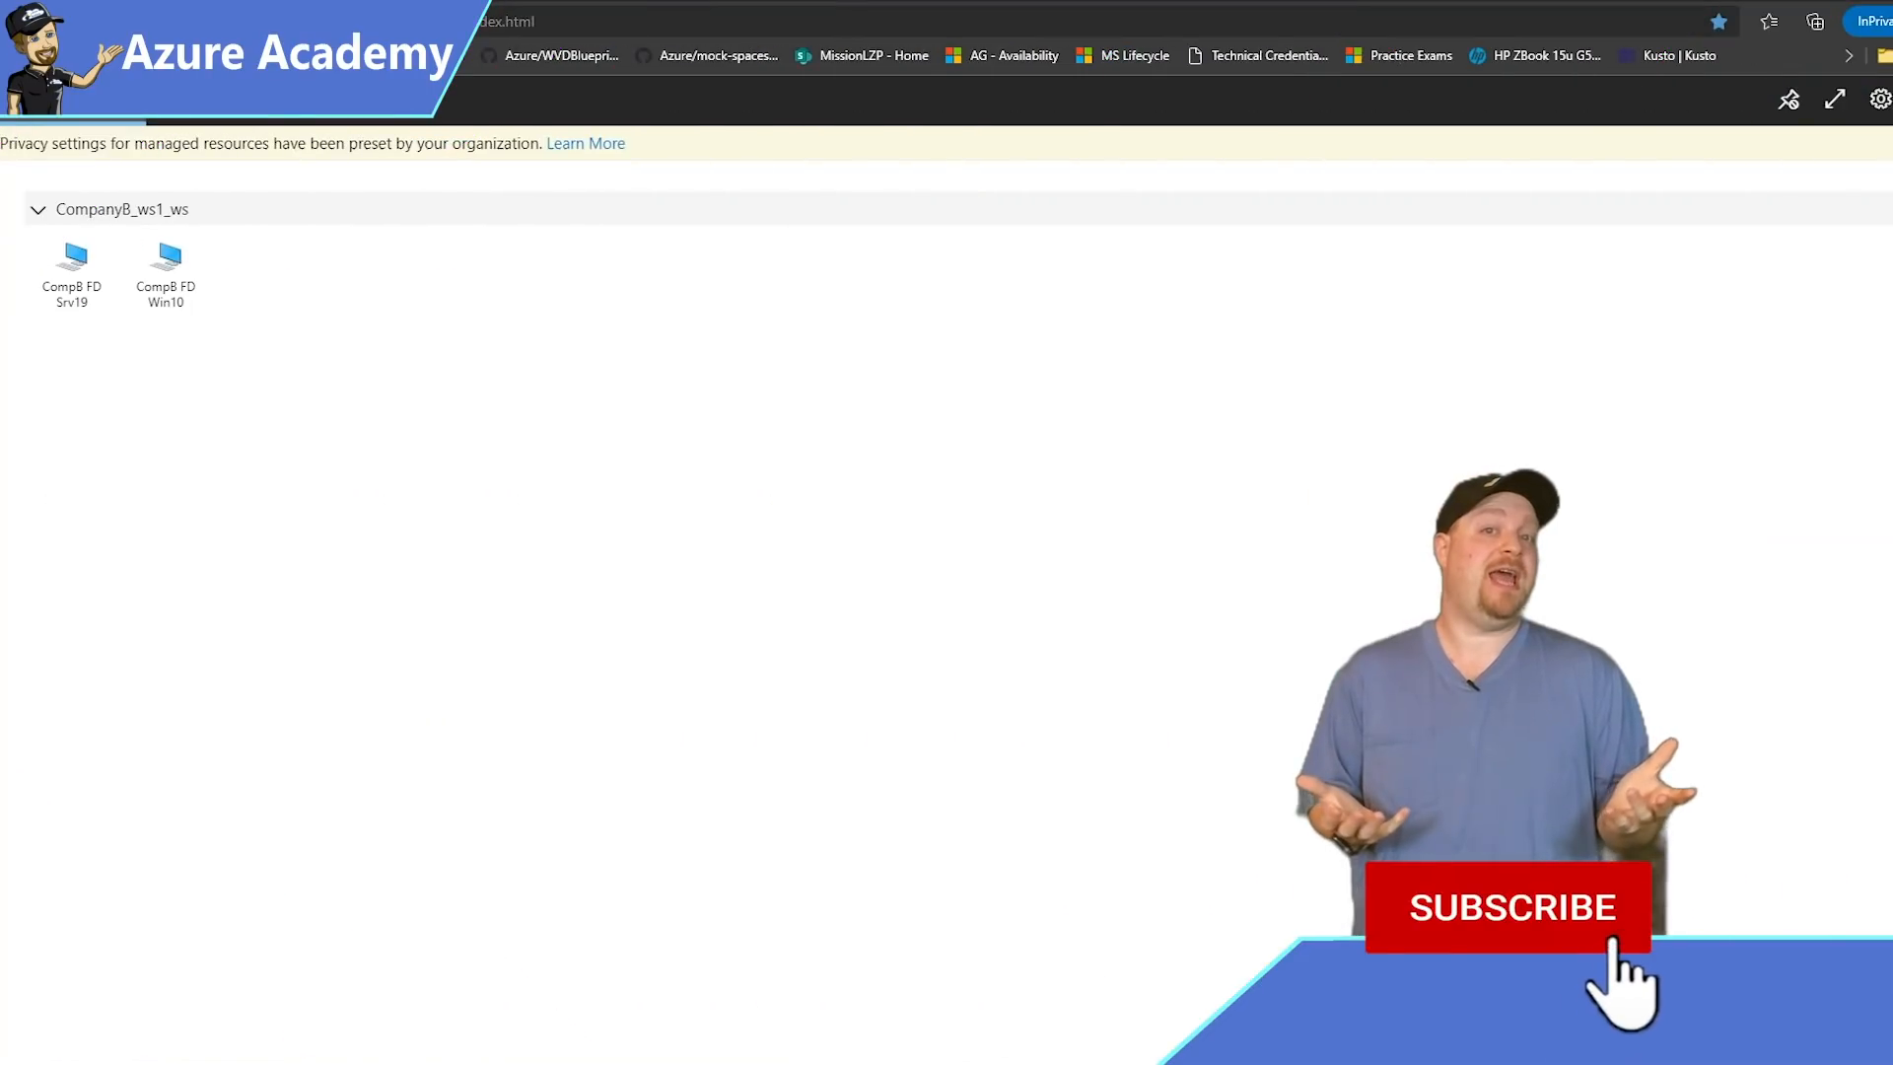
Step: Launch a workspace desktop, allowing Clipboard and Printer access
left_click(1507, 907)
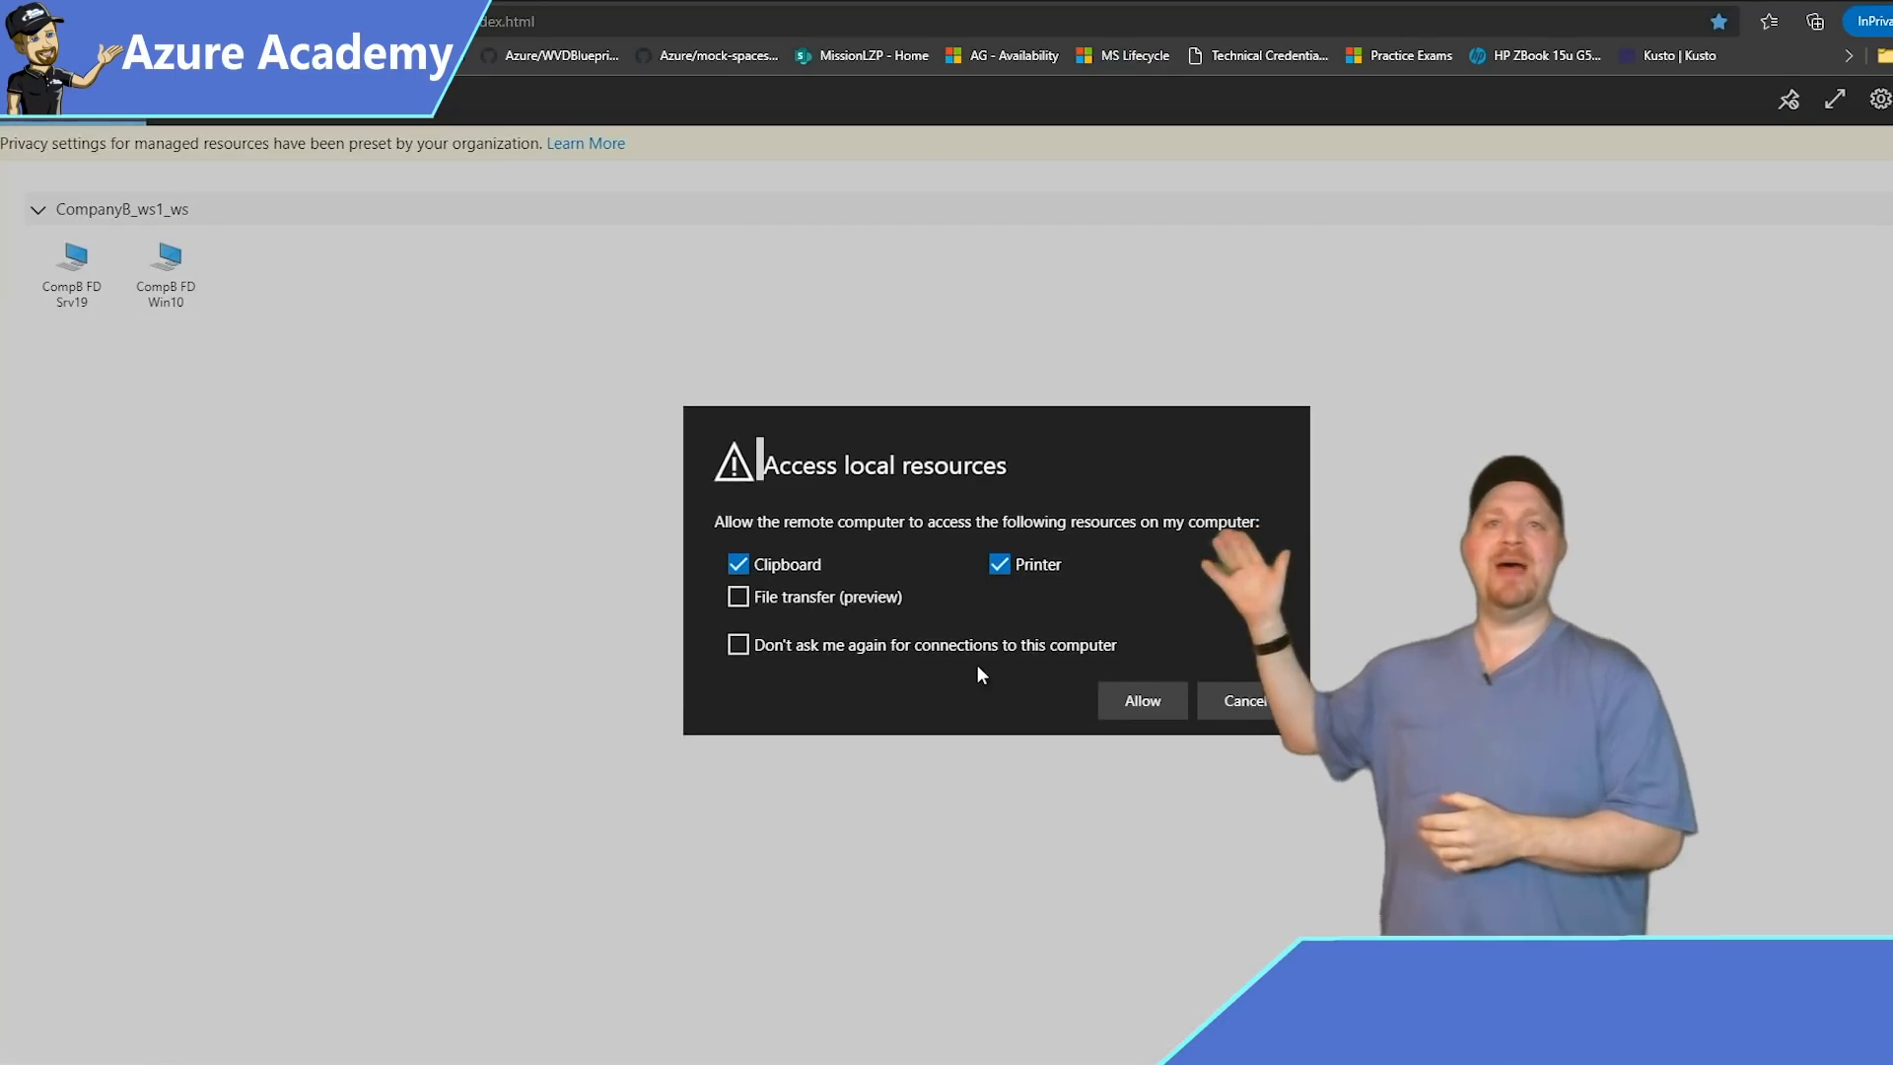
left_click(1139, 700)
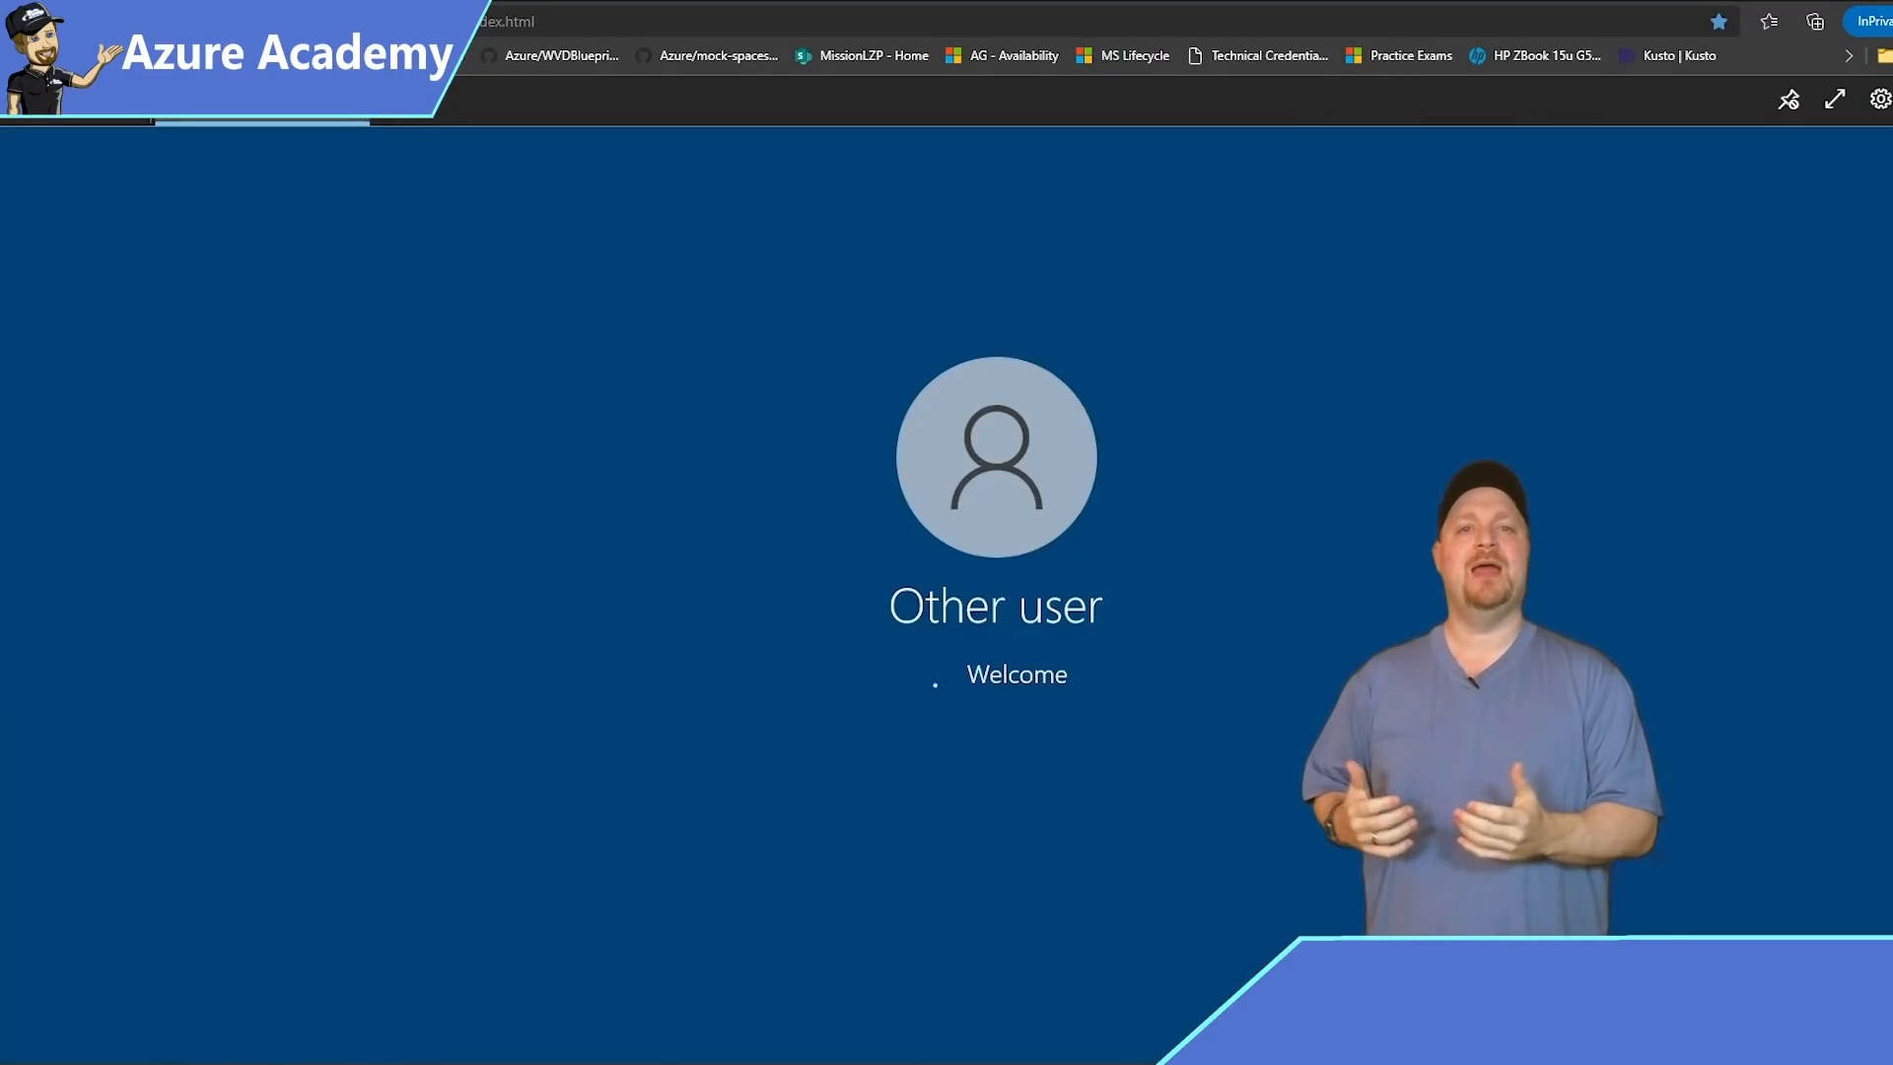